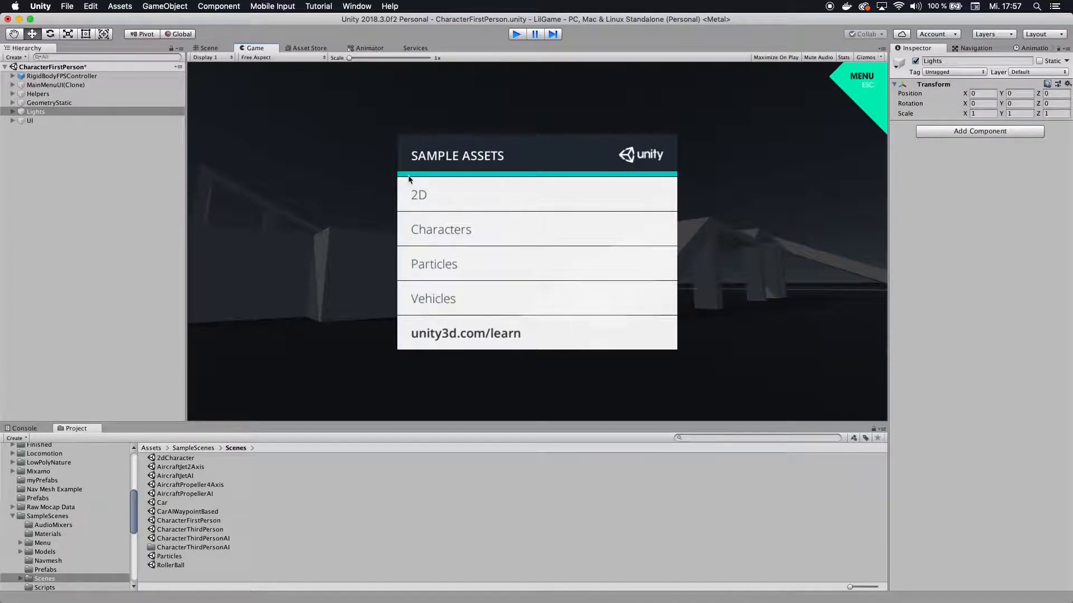
Step: Stop play mode and add a new Canvas object to the CharacterFirstPerson scene
click(209, 48)
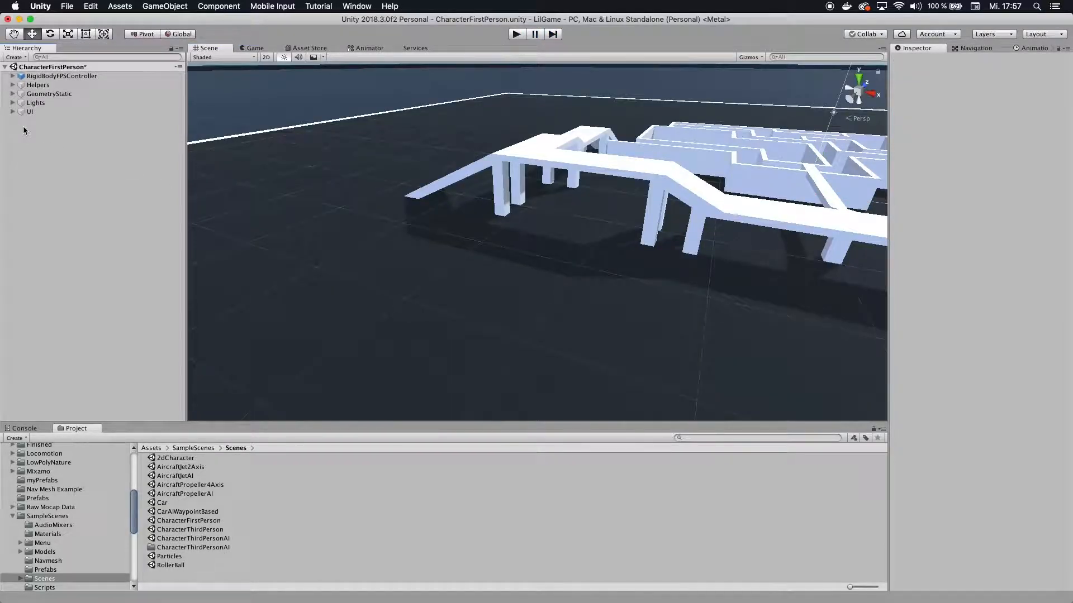
right_click(24, 130)
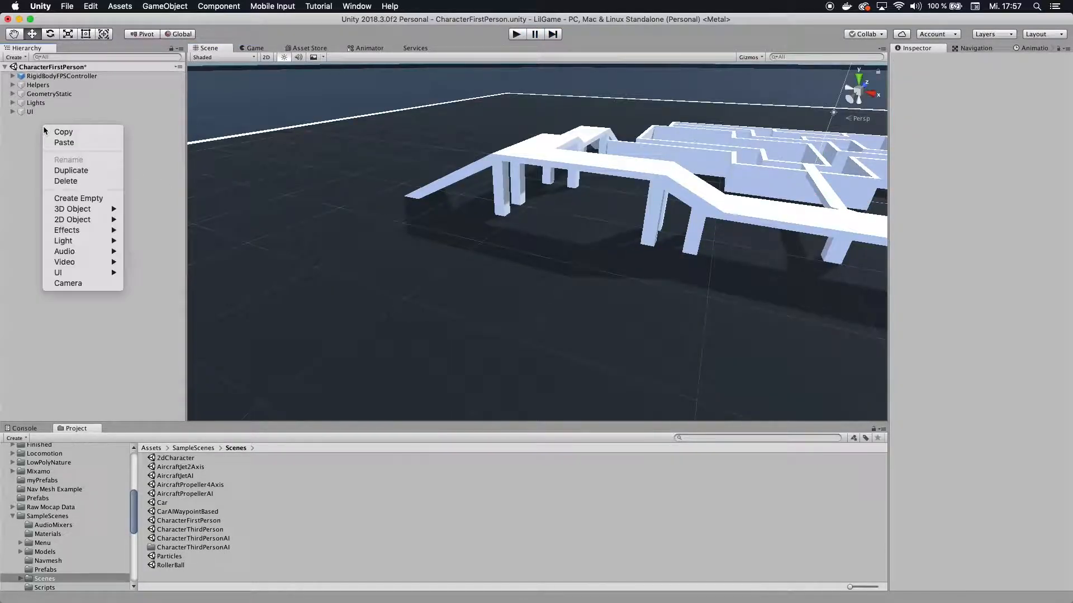
mouse_move(59, 272)
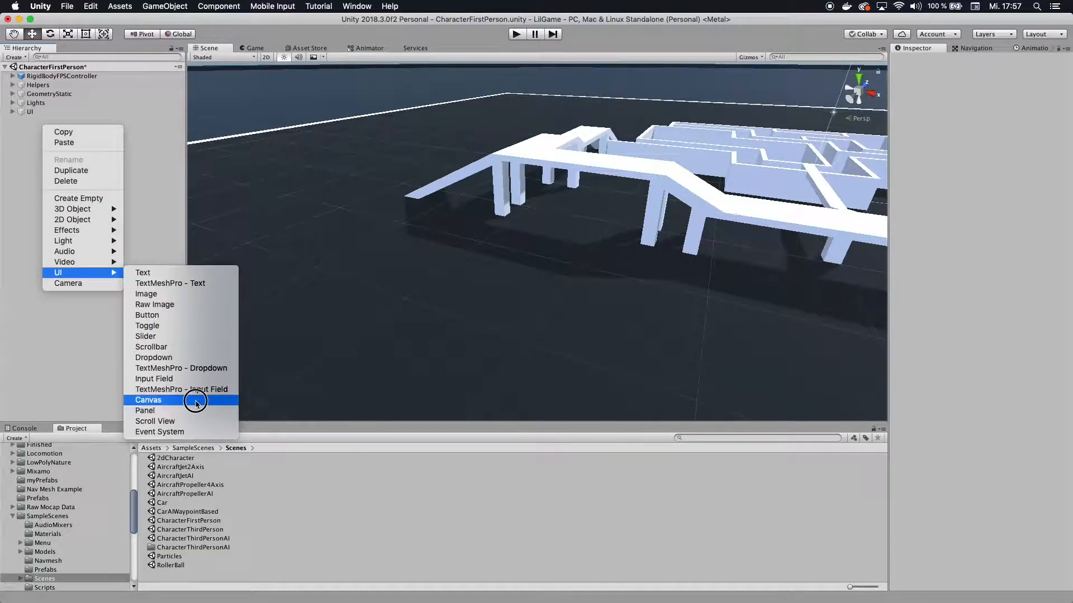
click(147, 400)
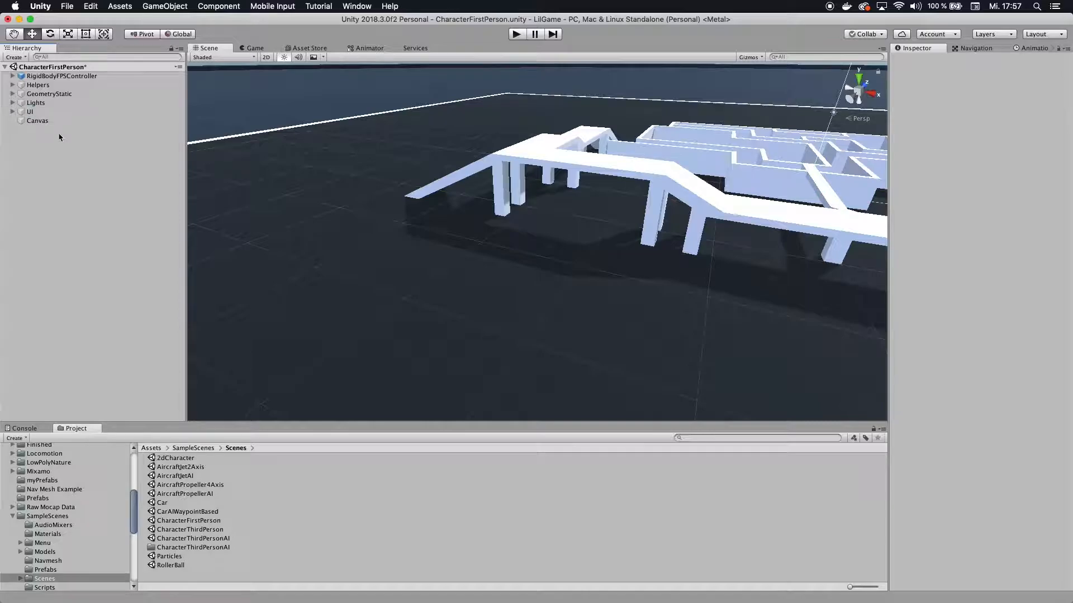
Step: Add a default white UI Image as a child of the Canvas
click(38, 121)
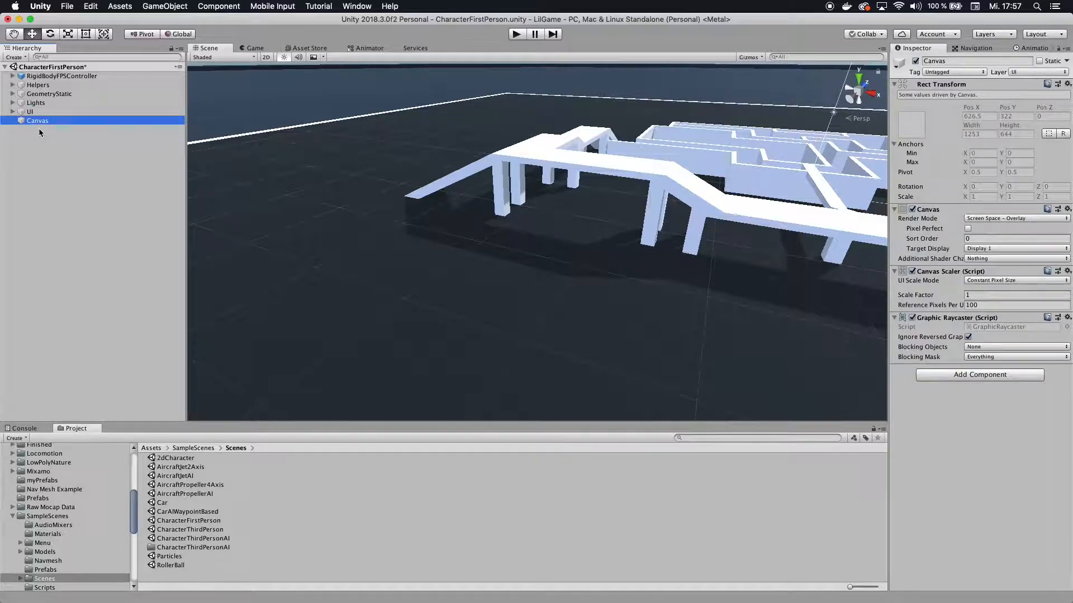
right_click(36, 121)
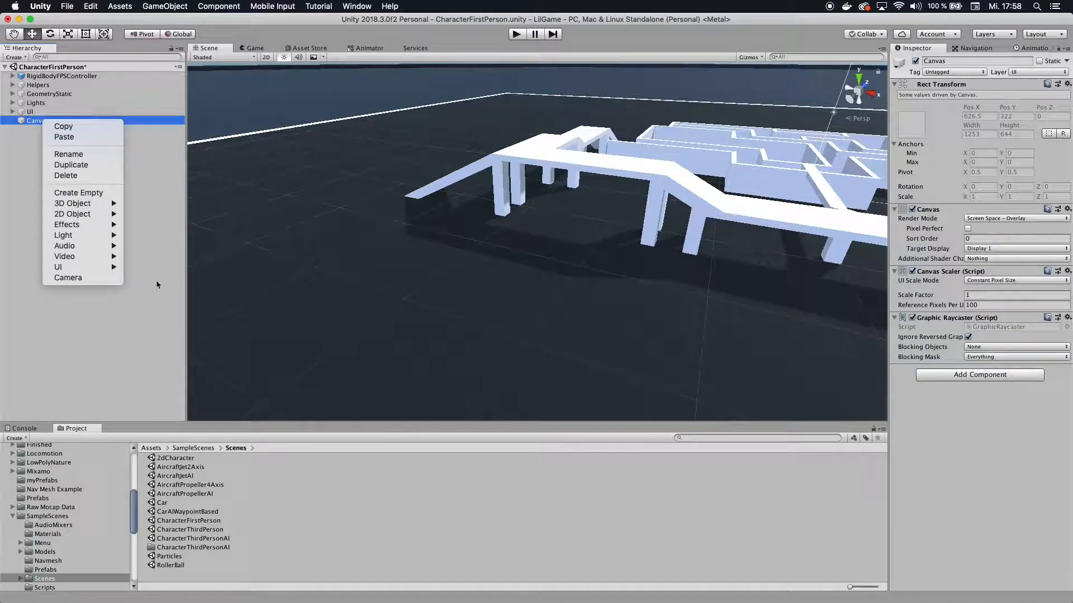
mouse_move(58, 267)
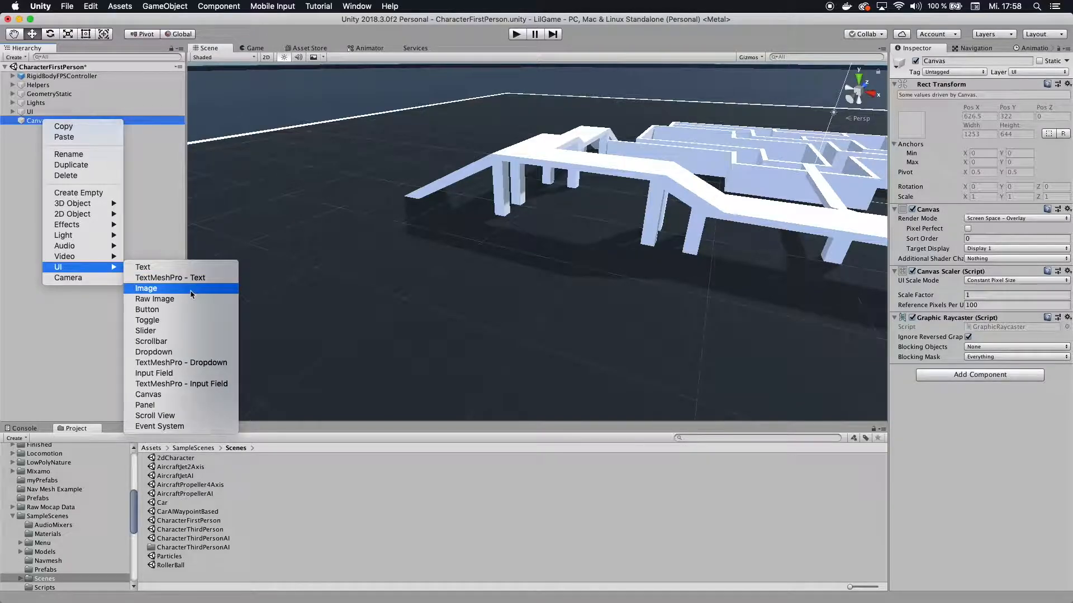
click(145, 288)
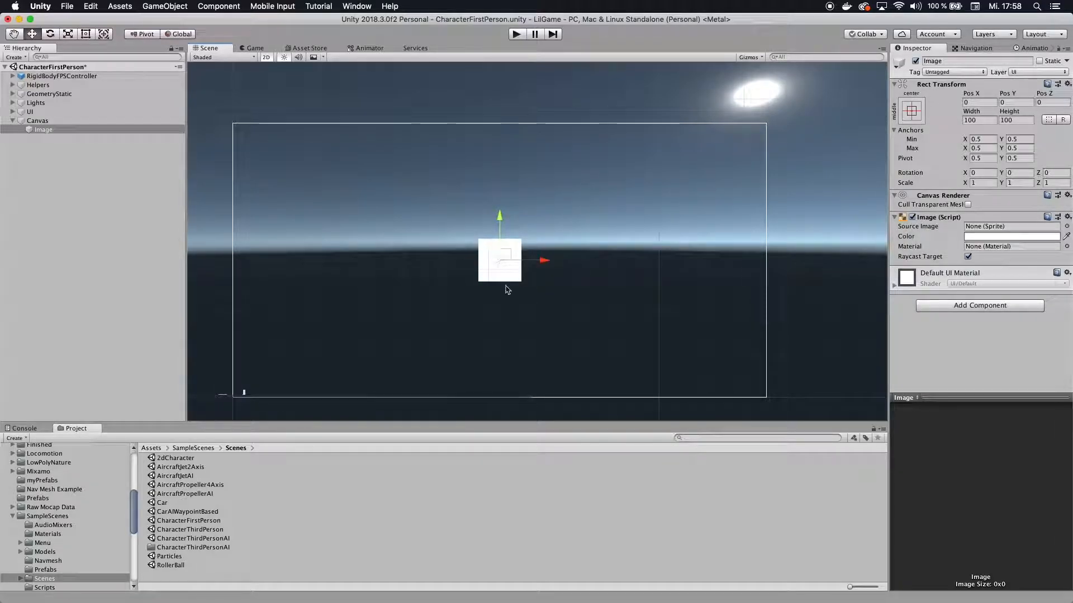
mouse_move(509, 279)
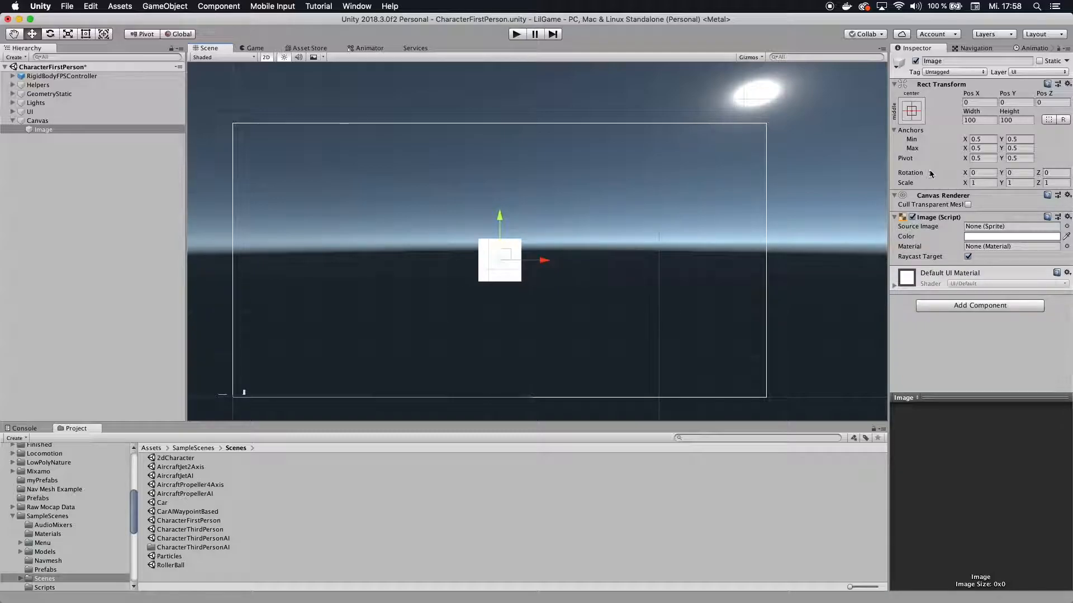
Step: Resize the Image's Rect Transform to a 3 by 3 dot
click(979, 120)
text(1)
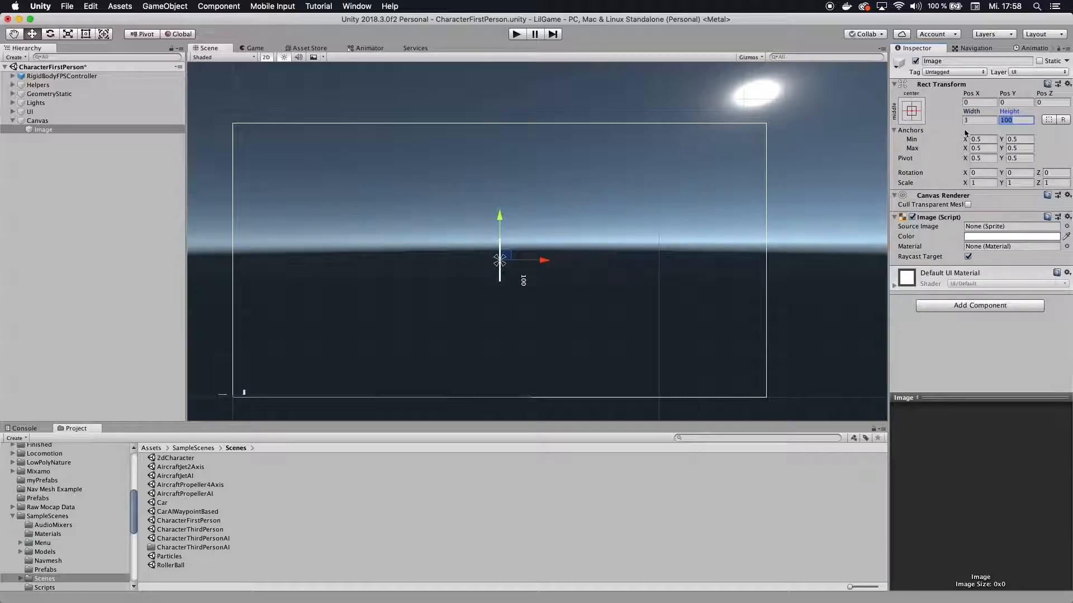
text(3)
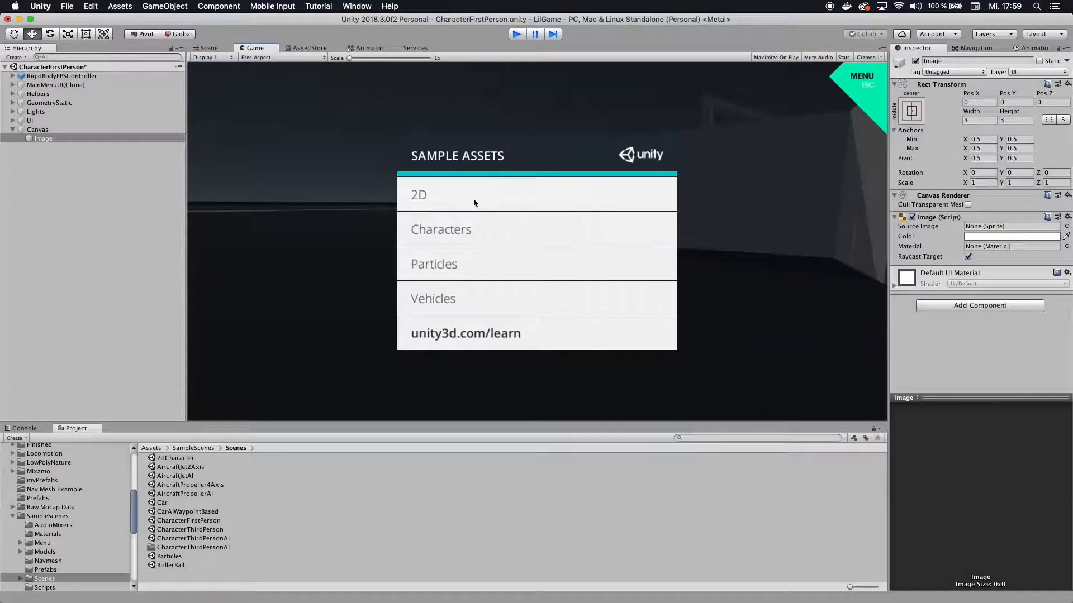
Step: Stop play mode and add a second UI Image under the Canvas
click(208, 48)
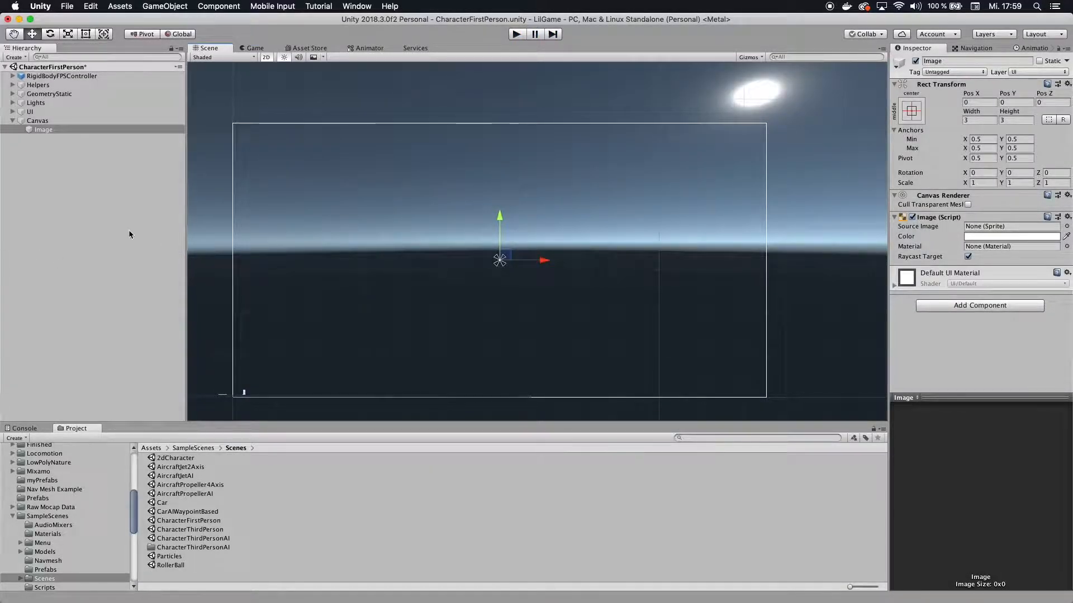
click(43, 129)
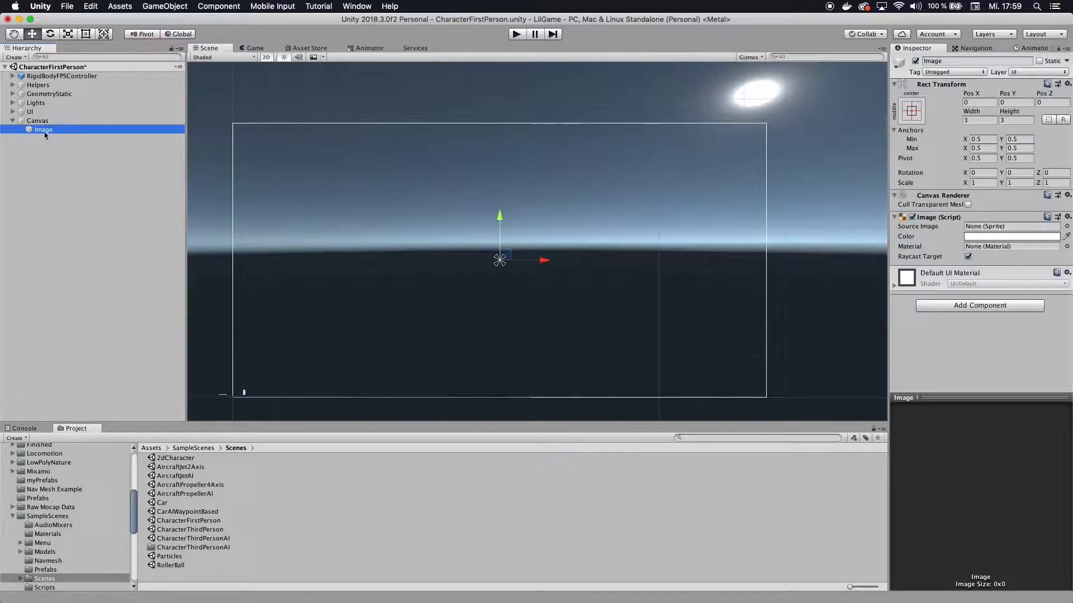
click(38, 120)
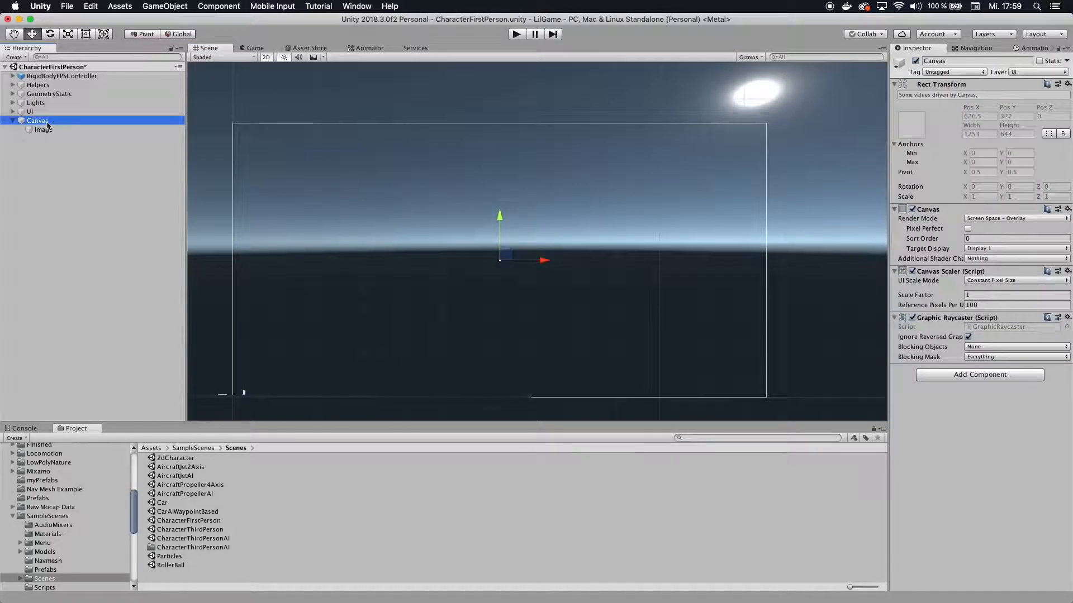
right_click(38, 120)
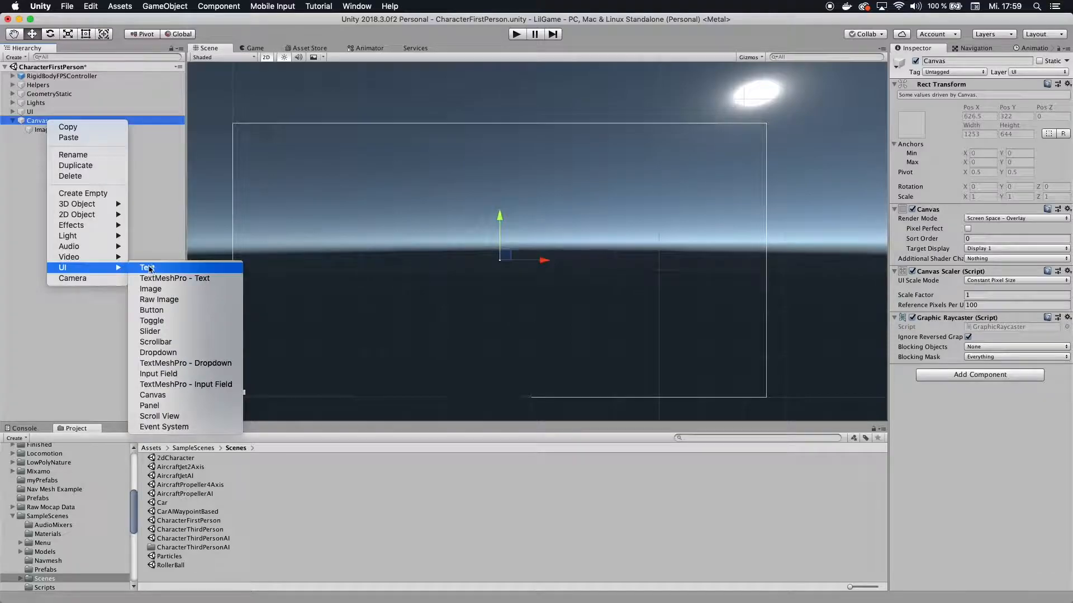
click(151, 288)
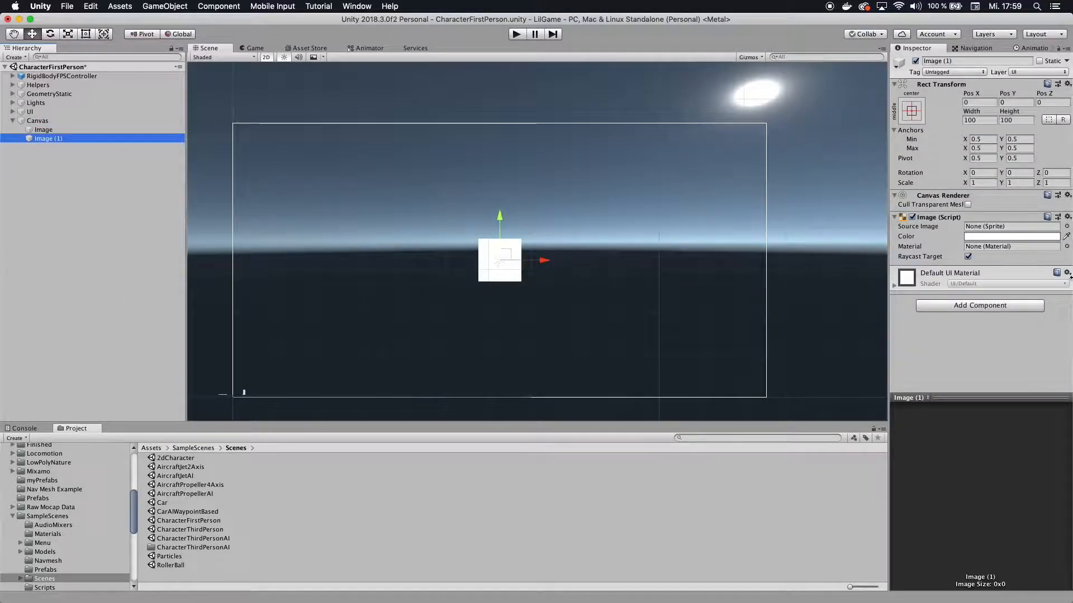
Step: Size the new Image 20 by 3 and set its Pos X to -20
click(979, 120)
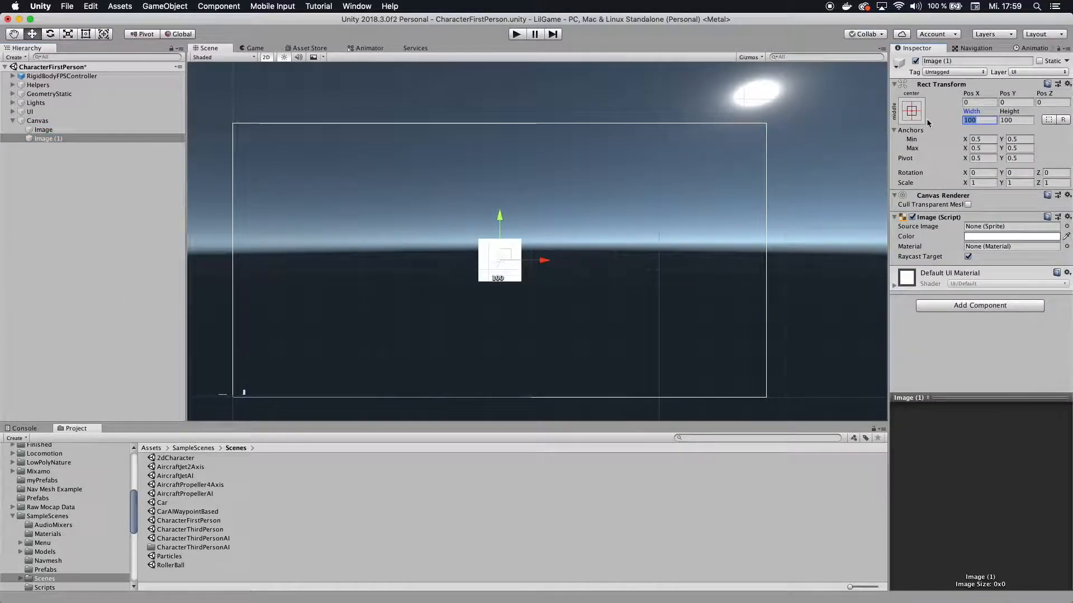
text(20)
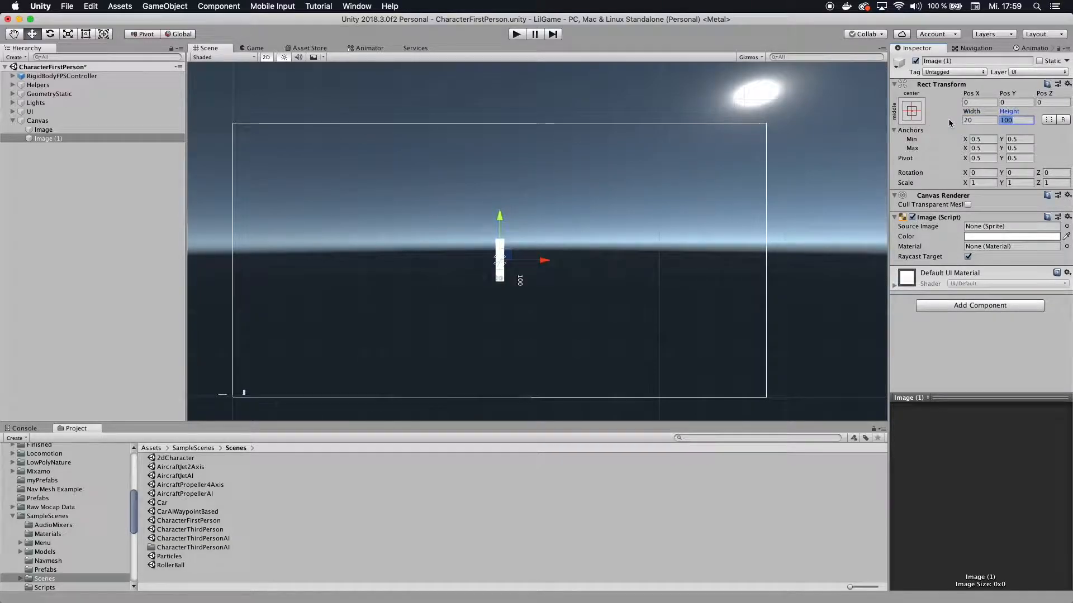
text(3)
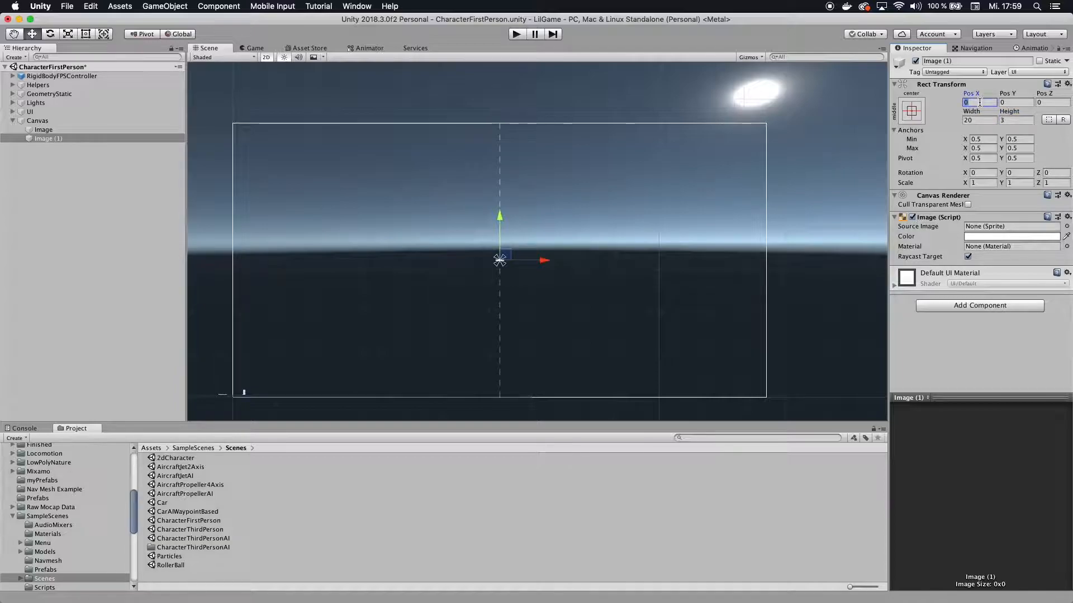
text(-20)
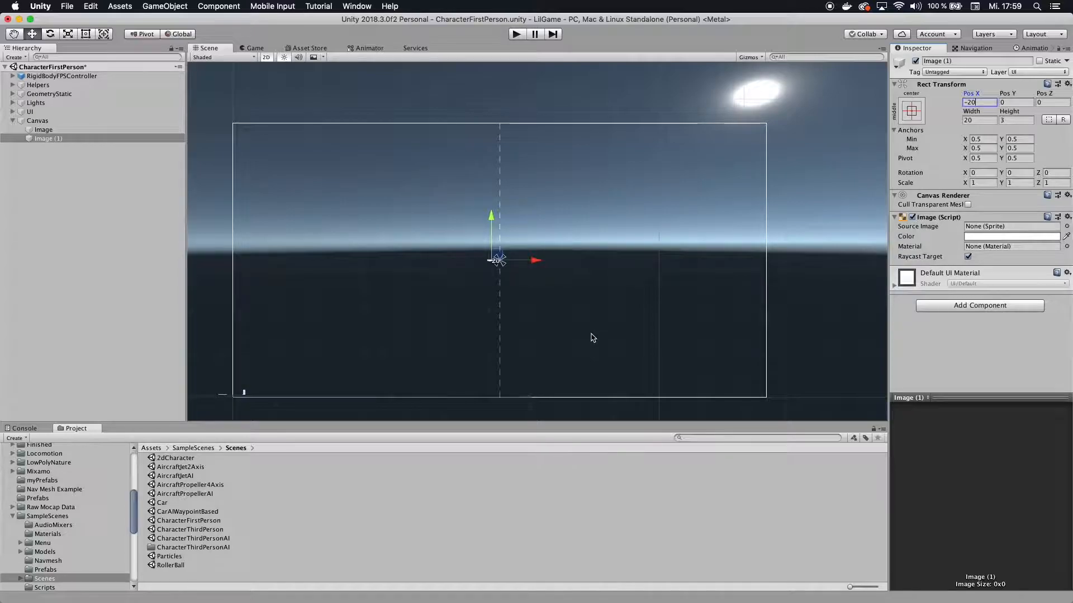
mouse_move(601, 328)
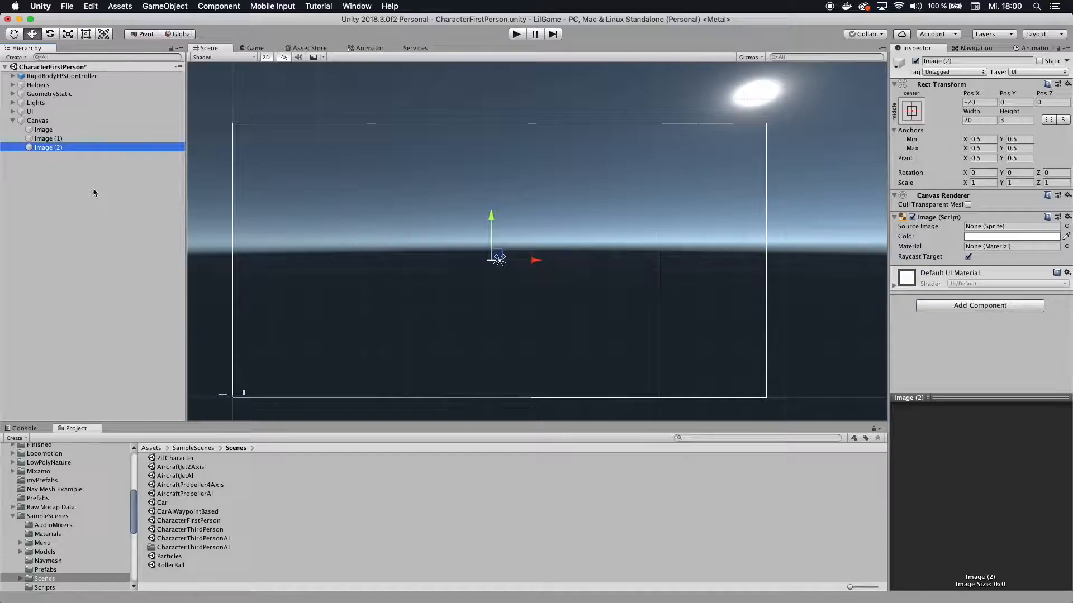
mouse_move(492, 258)
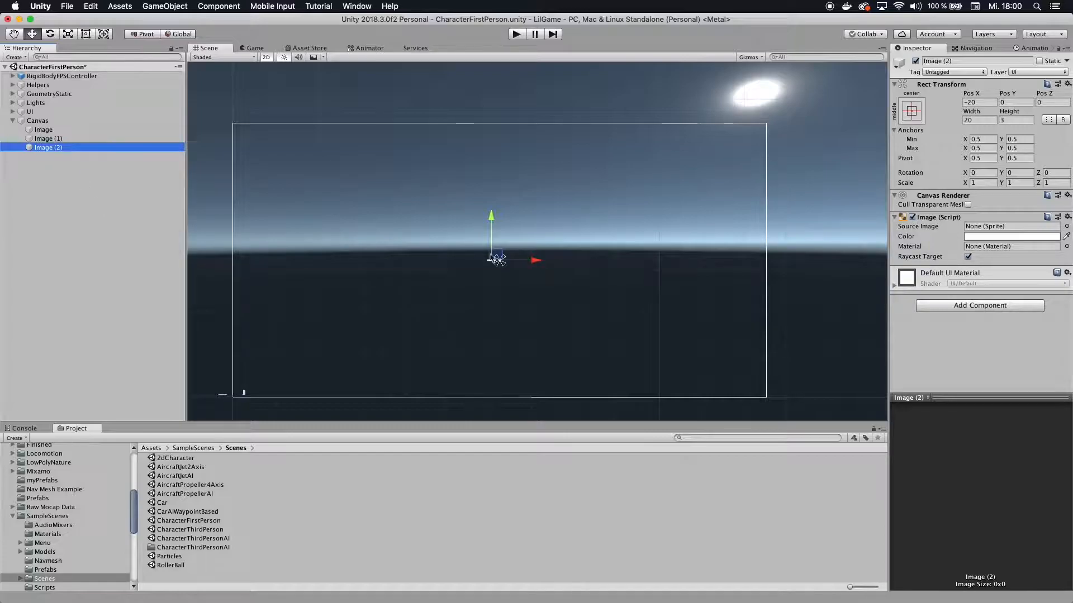
Step: Set the third bar Image (2) to Pos X 20 and select the Canvas
click(979, 102)
text(20)
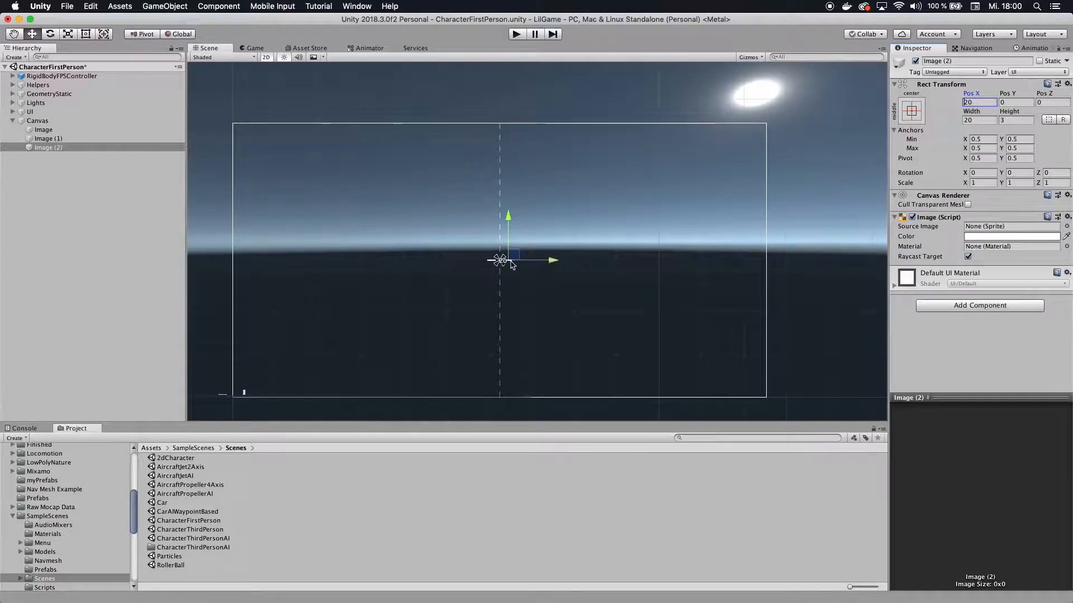
click(38, 120)
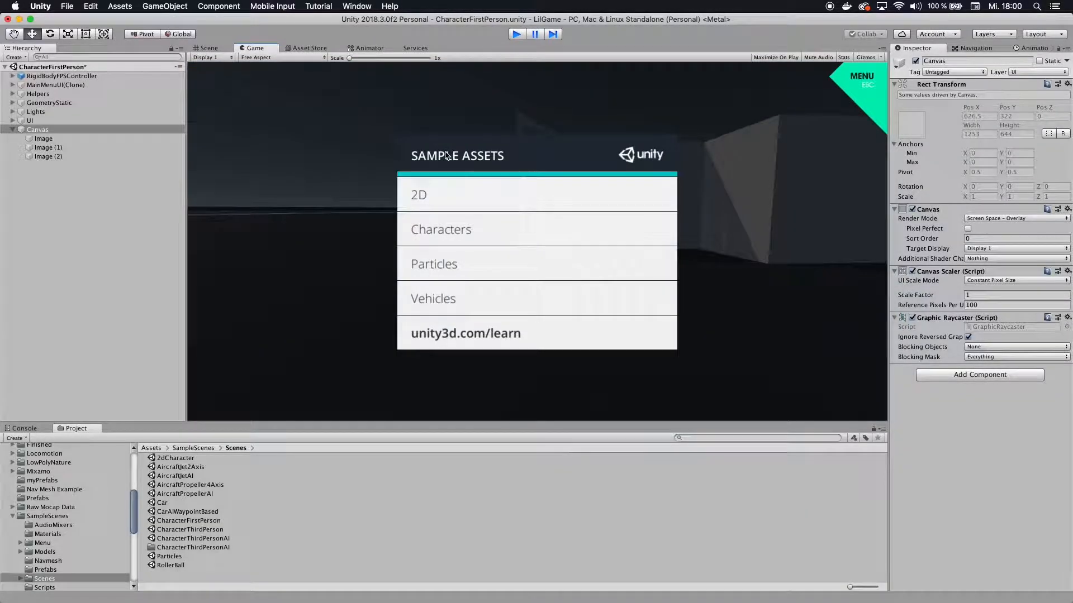
Step: Stop play mode and size Image (3) as a thin 3 by 20 bar
click(207, 48)
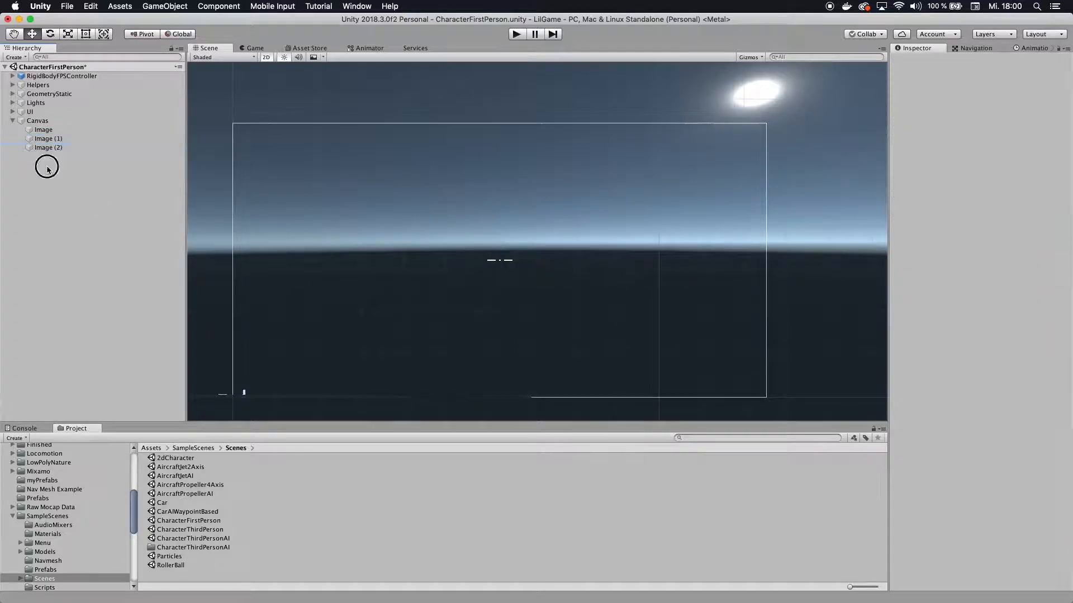
right_click(38, 121)
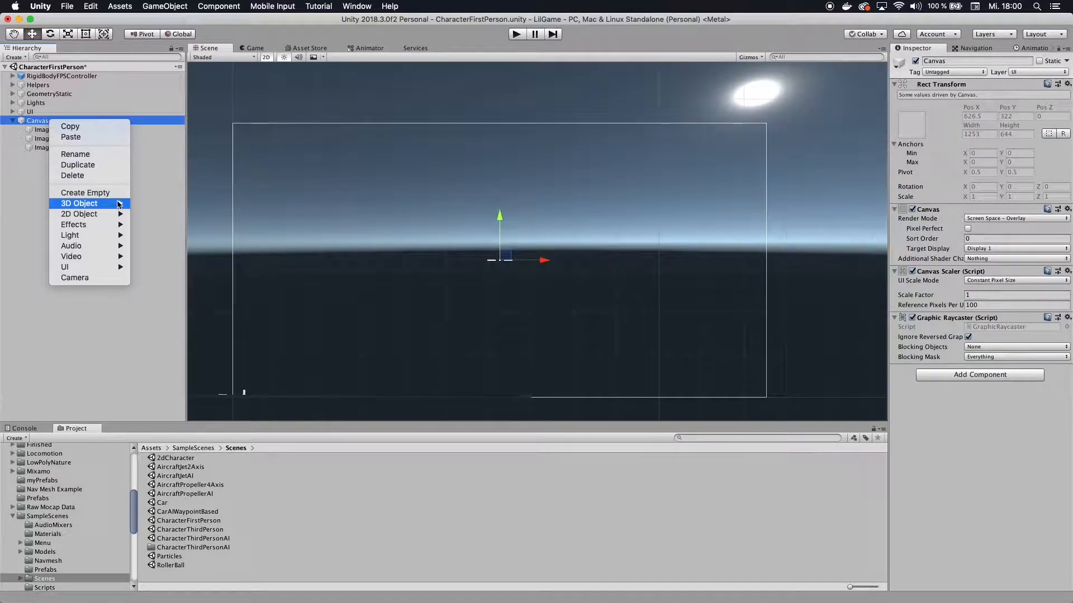
mouse_move(64, 268)
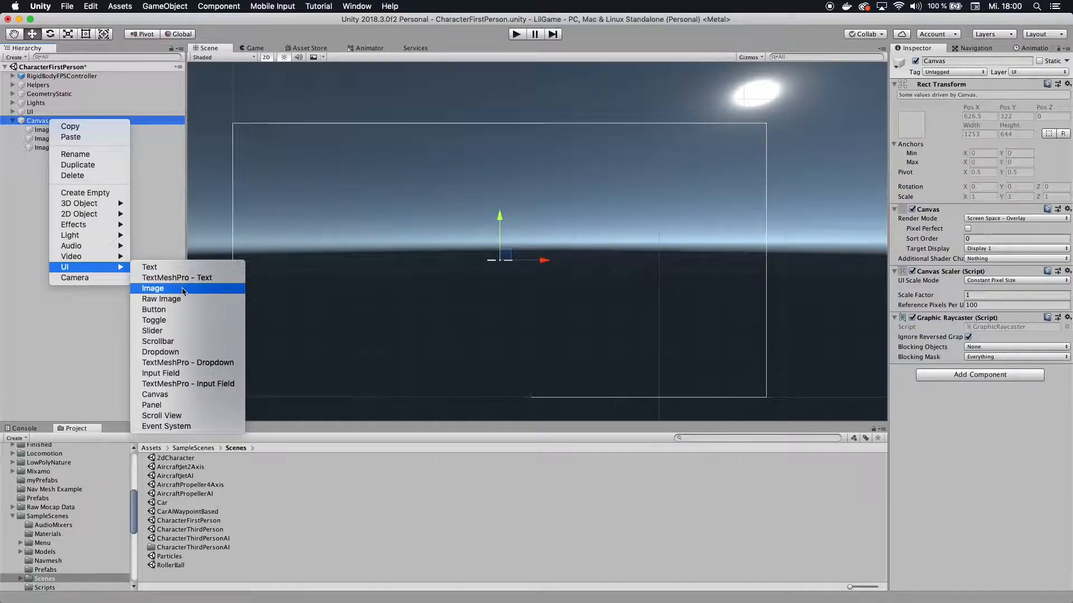
click(153, 289)
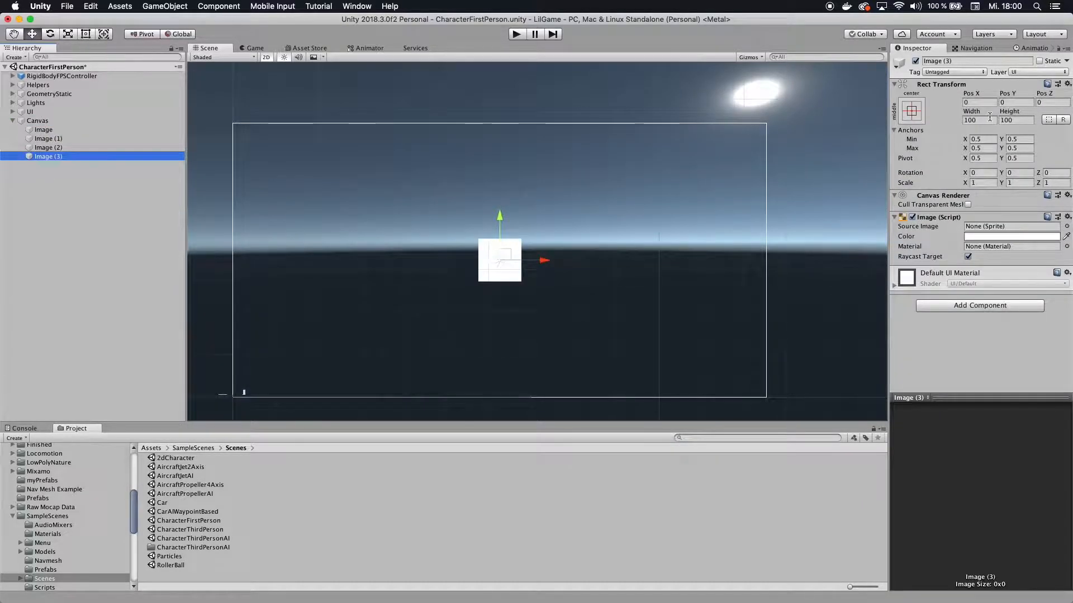
click(1015, 121)
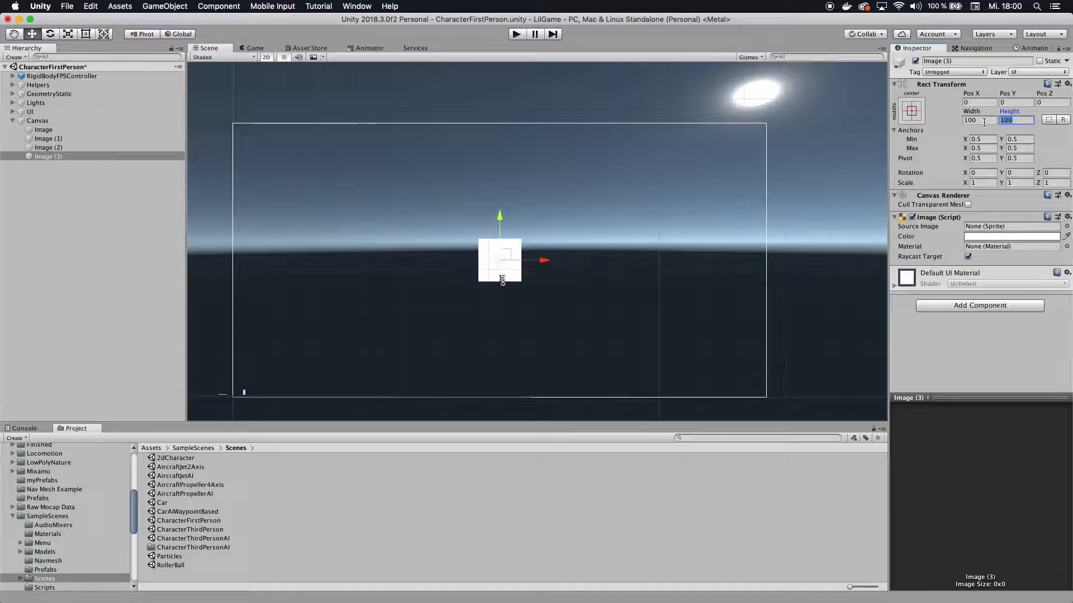
text(20)
click(979, 119)
text(3)
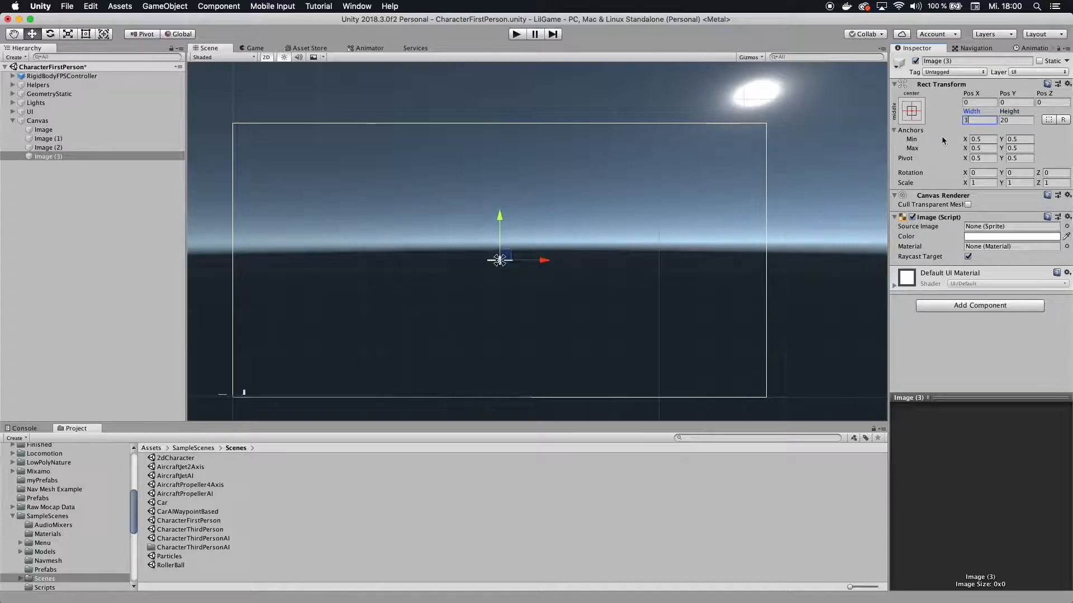
click(1007, 101)
text(-20)
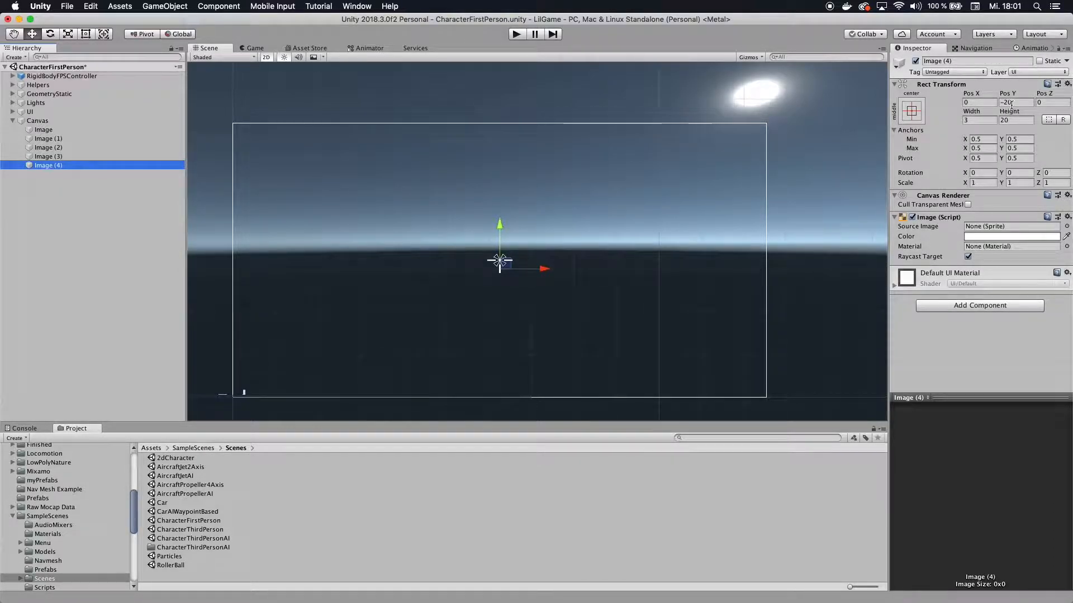
Step: Place Image (4) at Pos Y 20 and select the Canvas
click(1017, 103)
text(20)
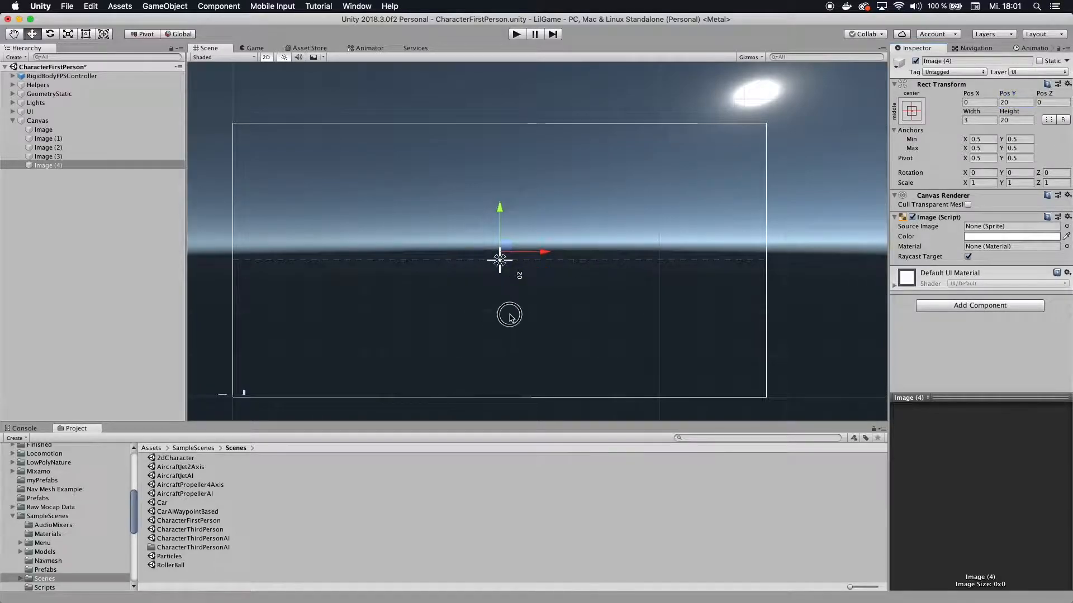
click(38, 121)
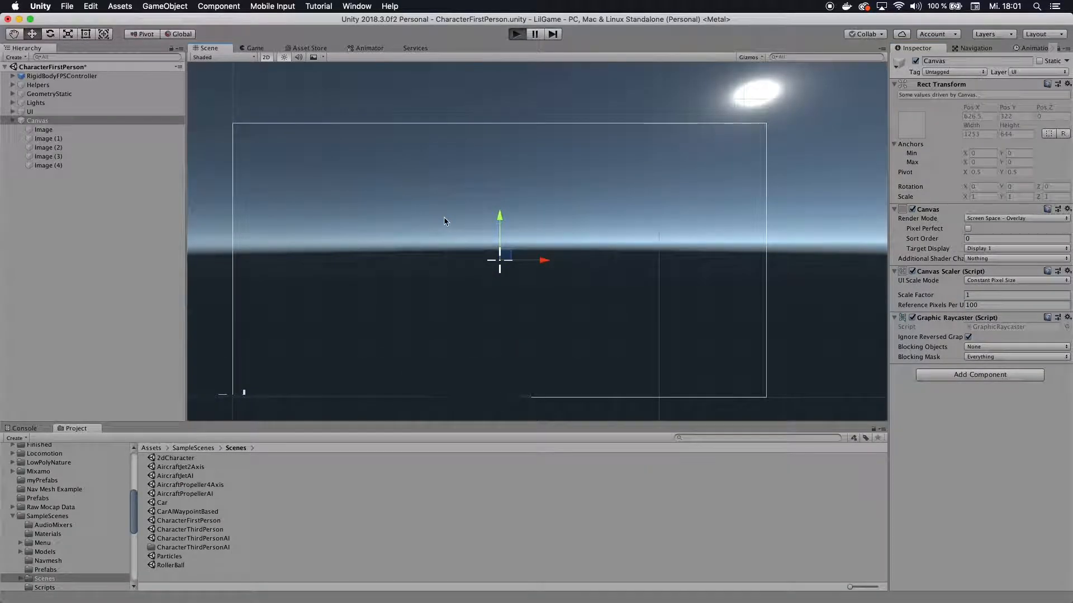
mouse_move(406, 246)
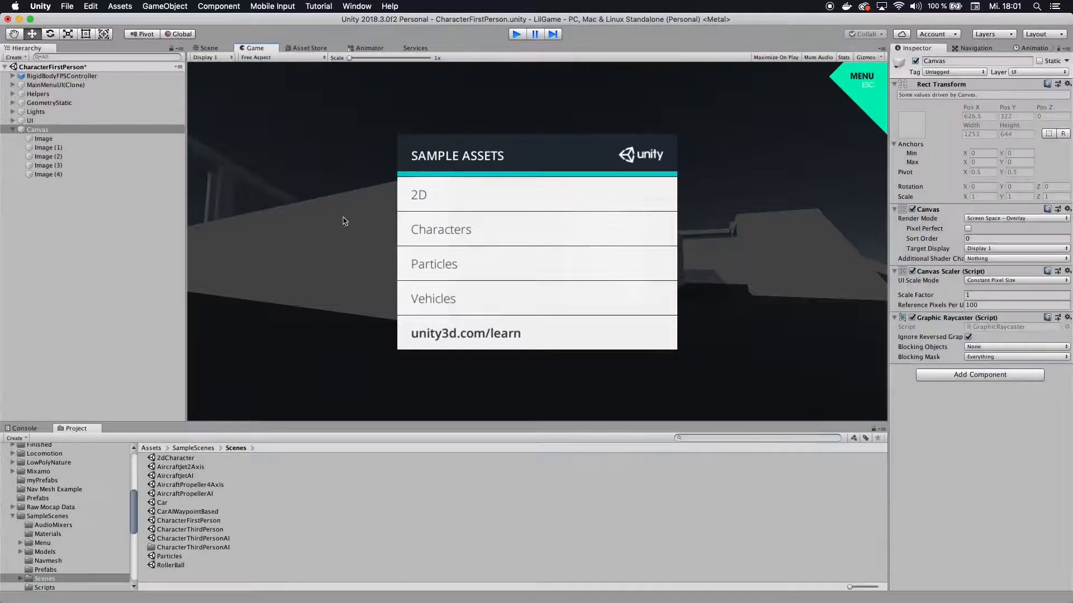
click(209, 48)
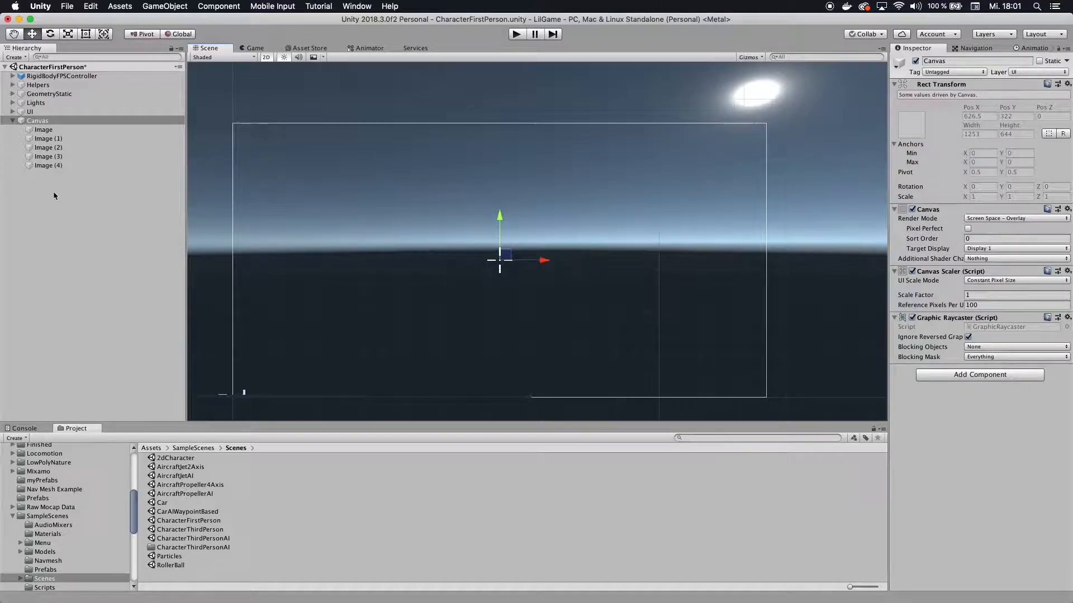
Step: Create an empty object under the Canvas and rename it Crosshair
click(48, 138)
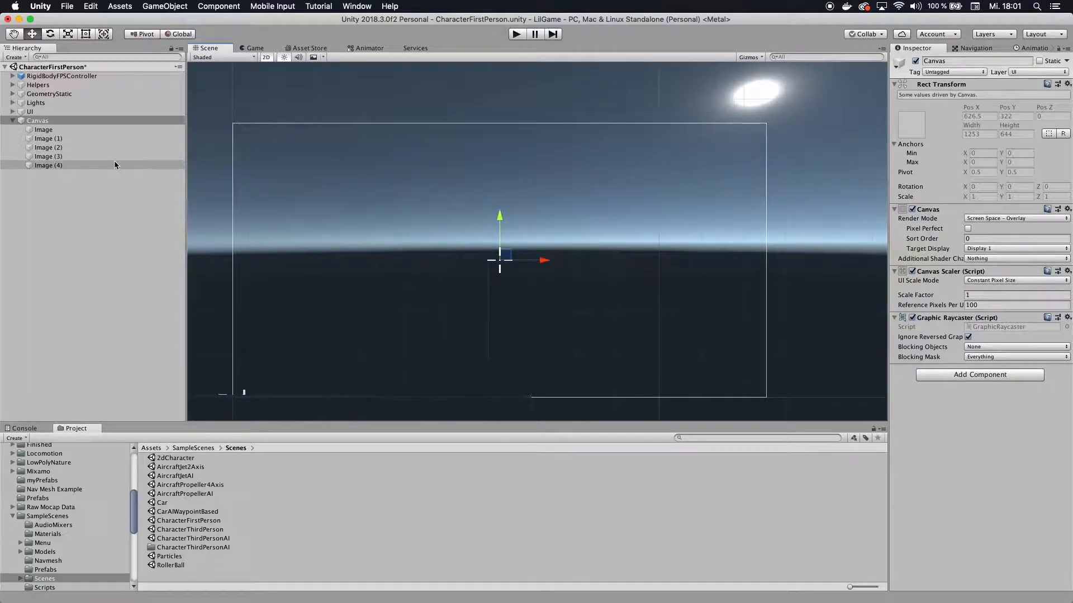
click(44, 130)
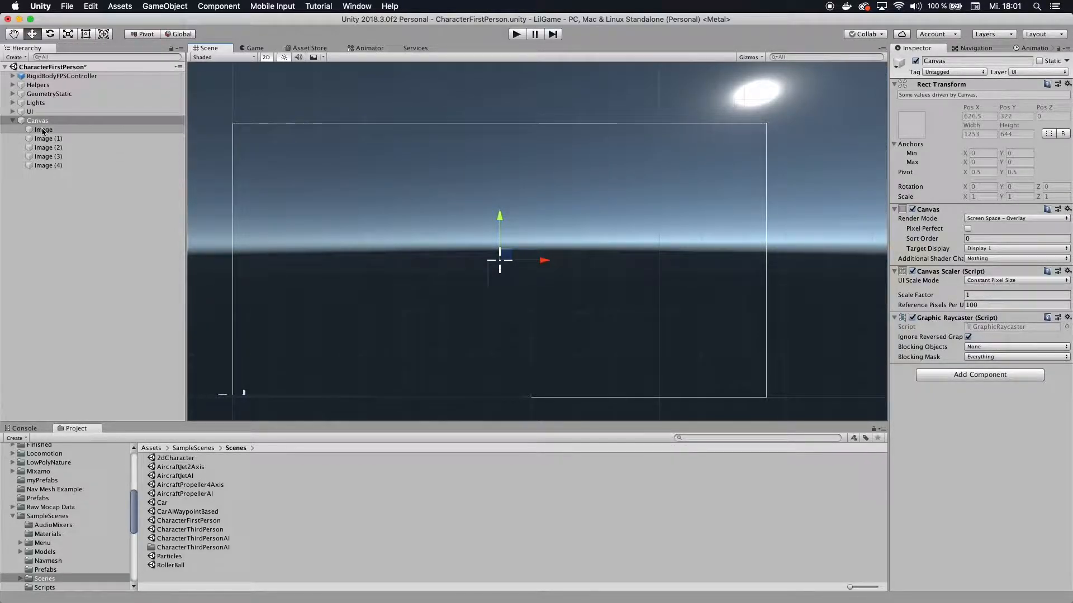
click(67, 190)
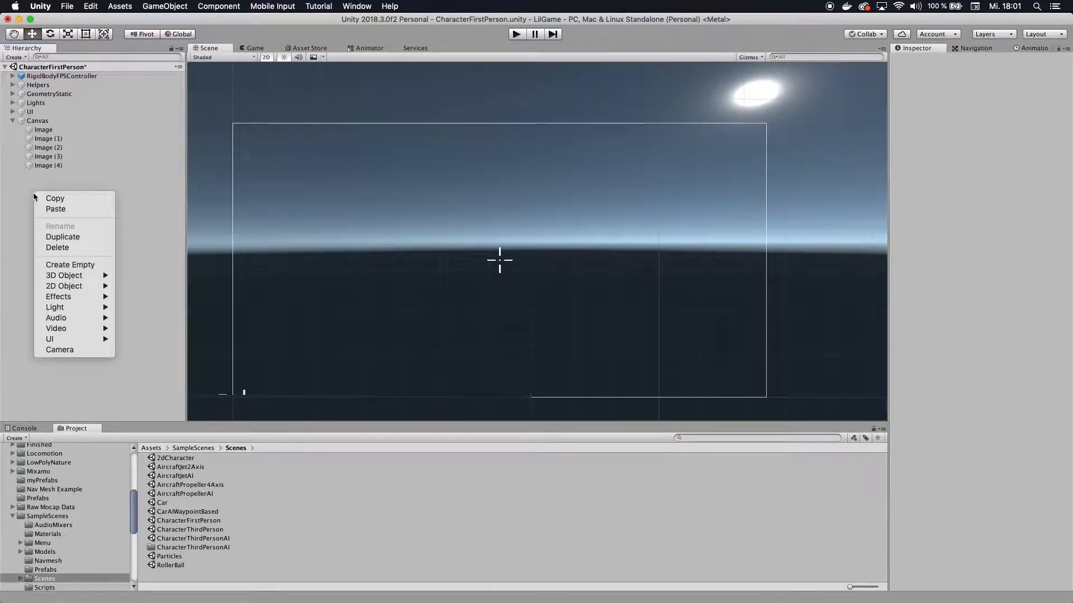
click(69, 265)
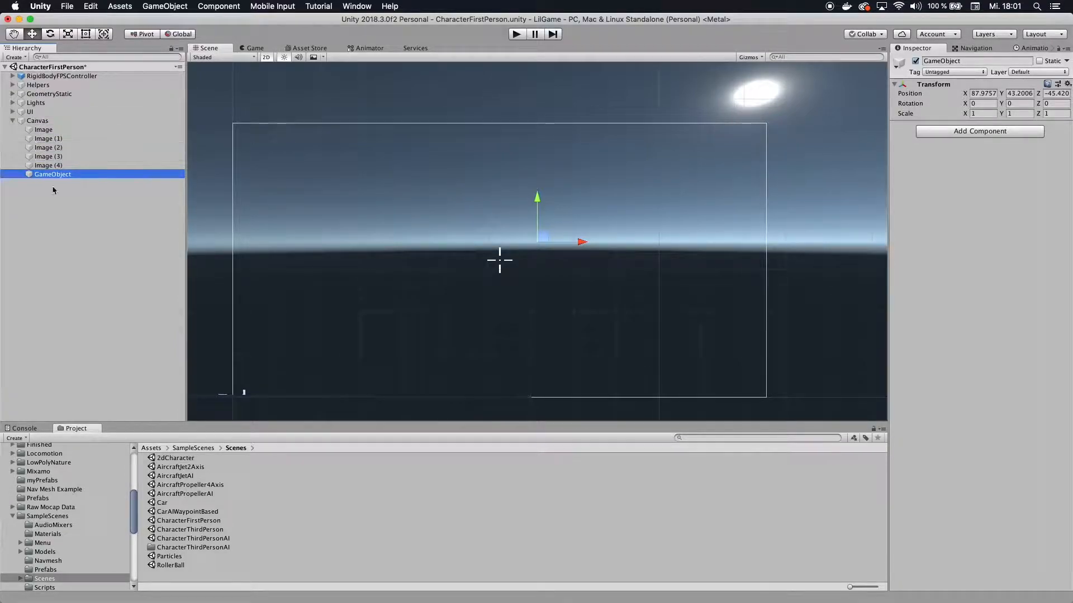
double_click(53, 174)
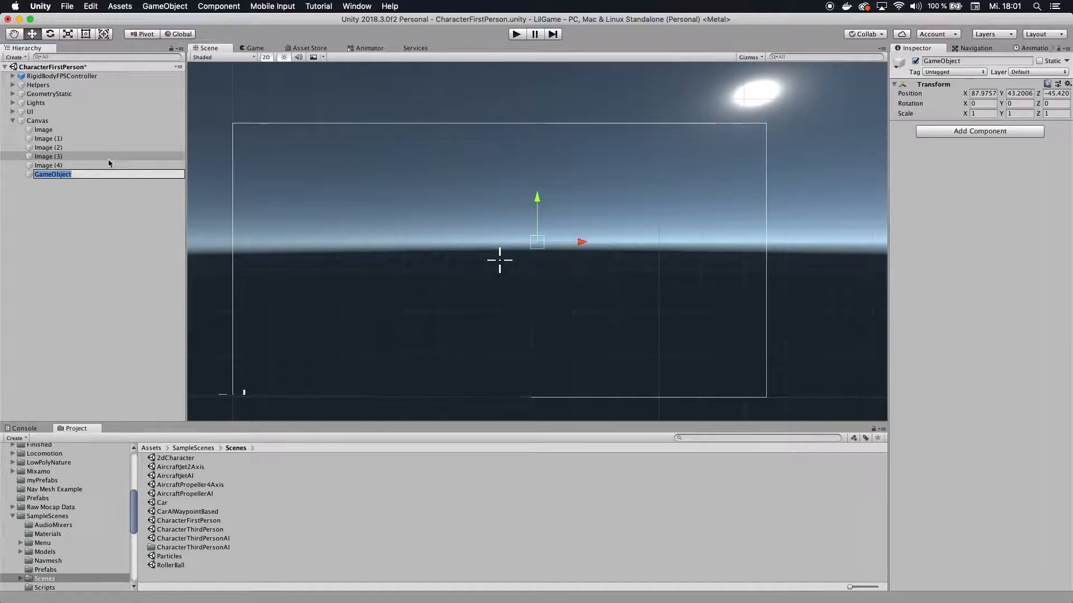
text(Crosshair)
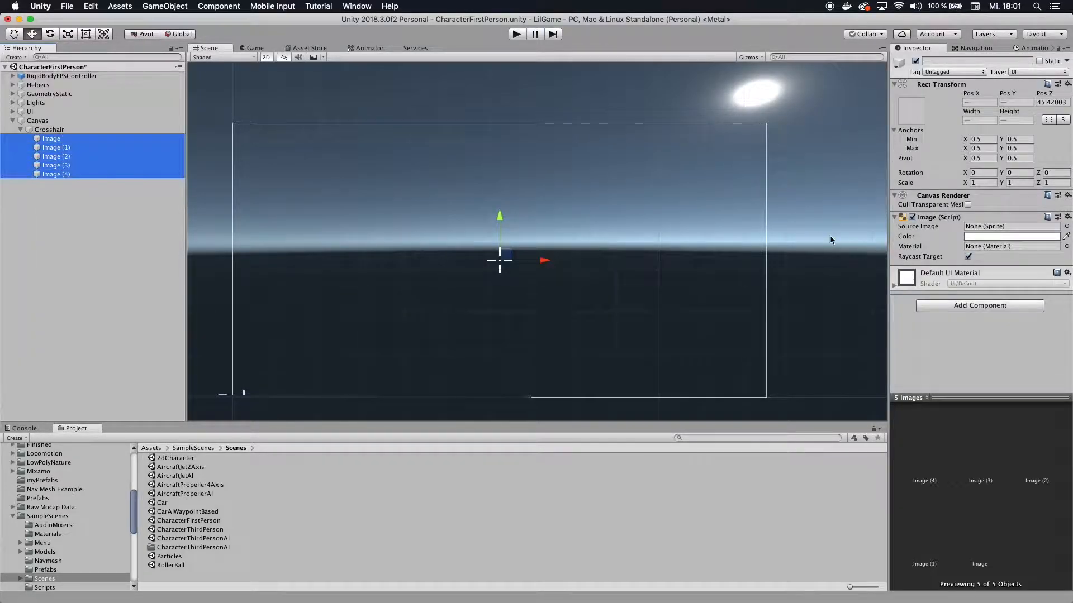
Step: Set the five Images' colour to orange-red FF4B00 in the colour picker
click(1012, 235)
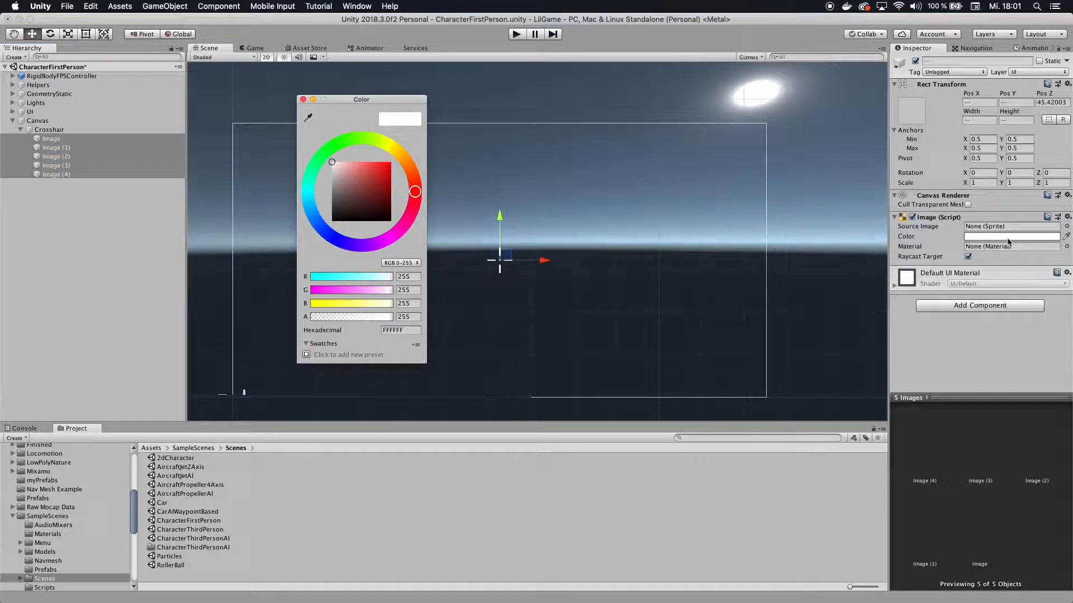
drag(415, 191, 410, 177)
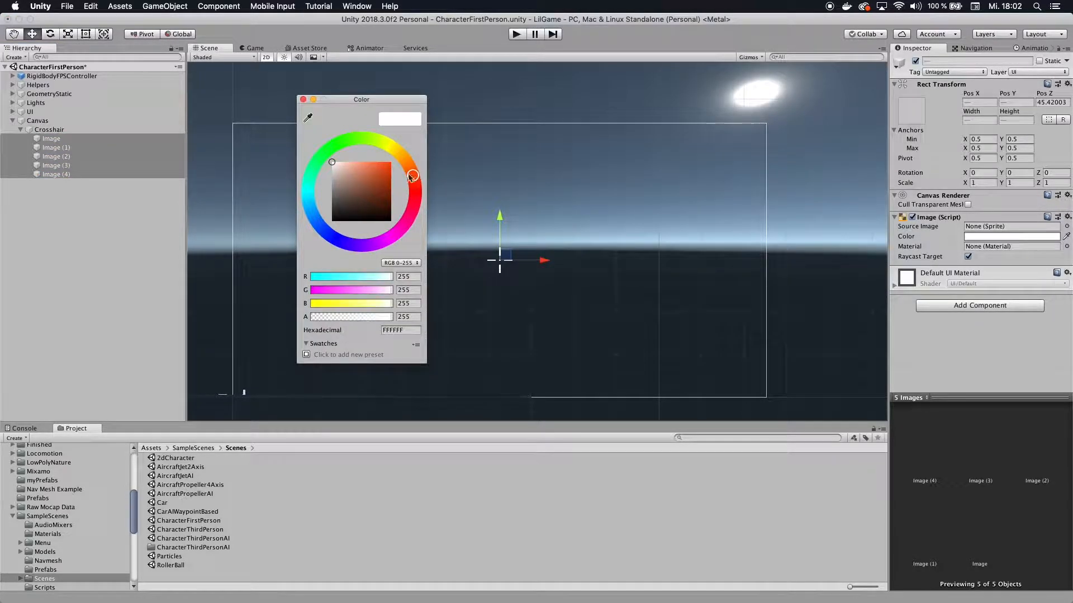
drag(412, 176, 393, 156)
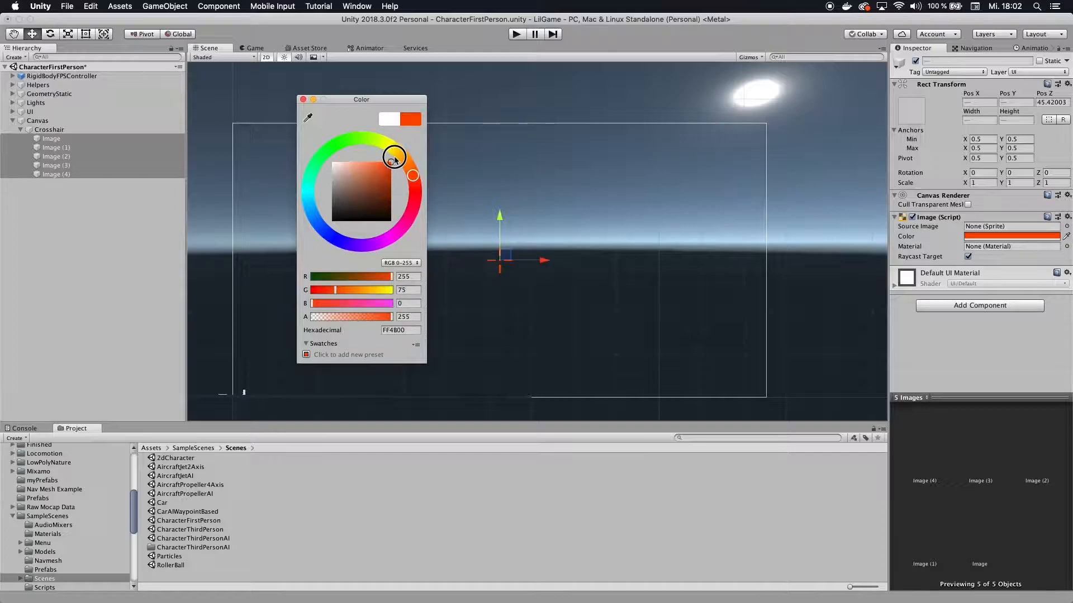
click(303, 99)
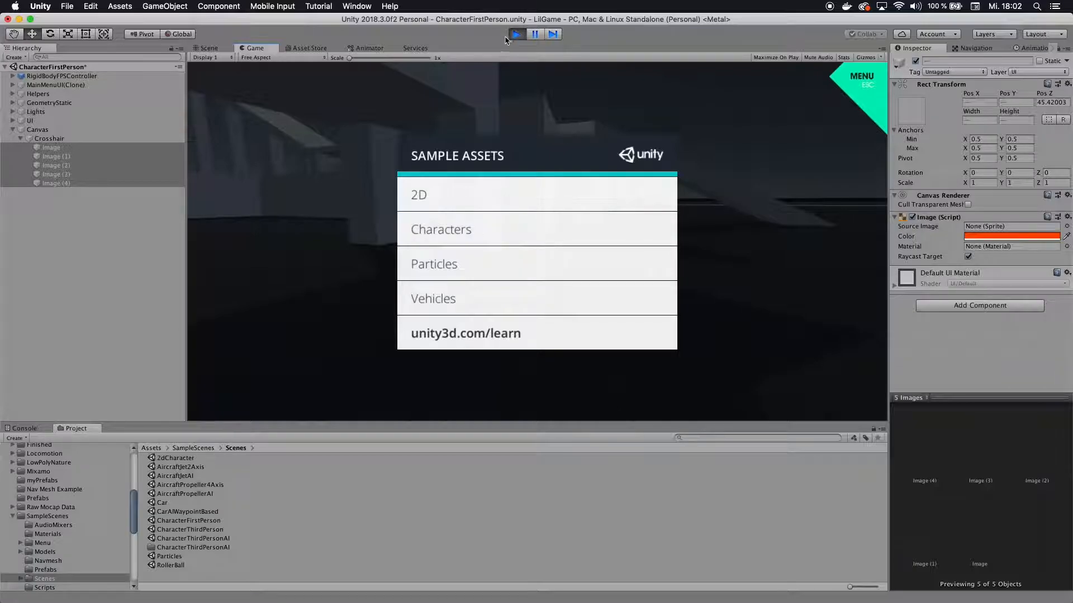
Step: Run the game to preview the orange-red crosshair
click(209, 48)
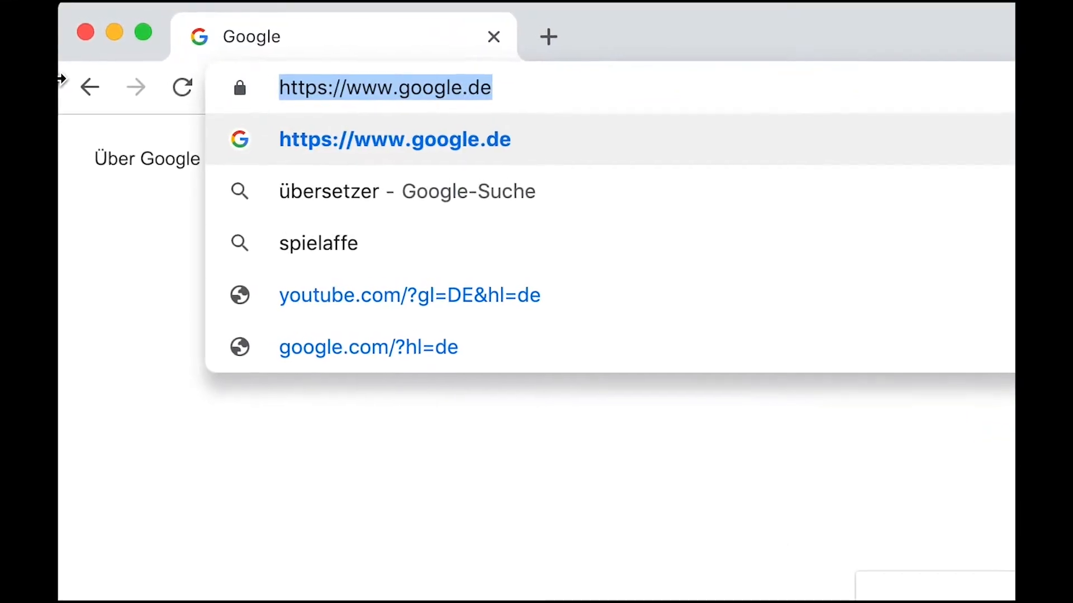
Step: On tutorial-request.com, upvote the Prefabs in Unity request and comment 'This would be awesome'
text(https://tutorial-request.com/search-request)
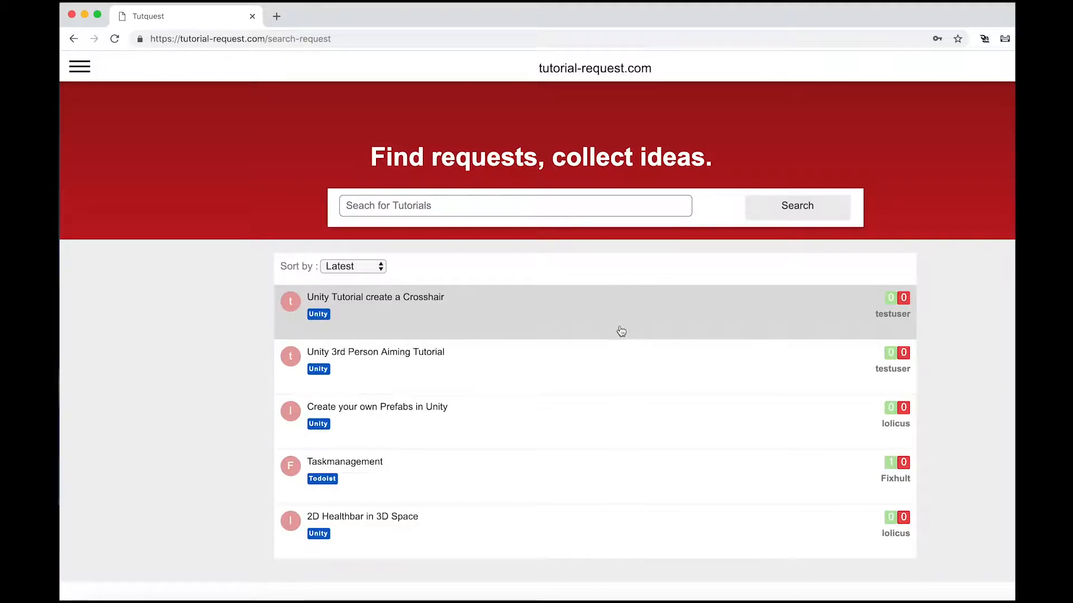
click(376, 407)
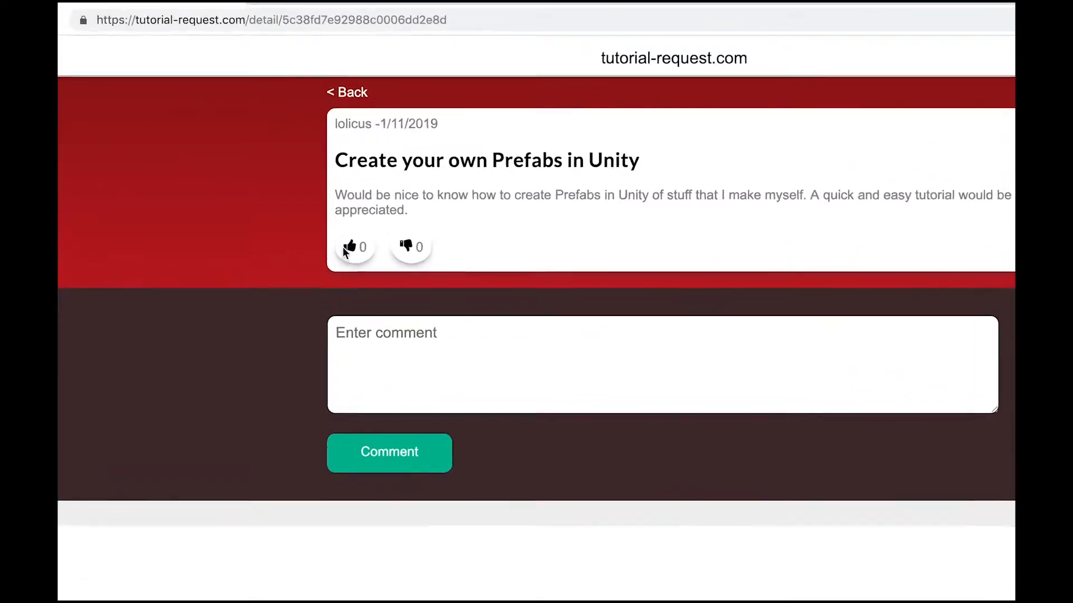
click(350, 245)
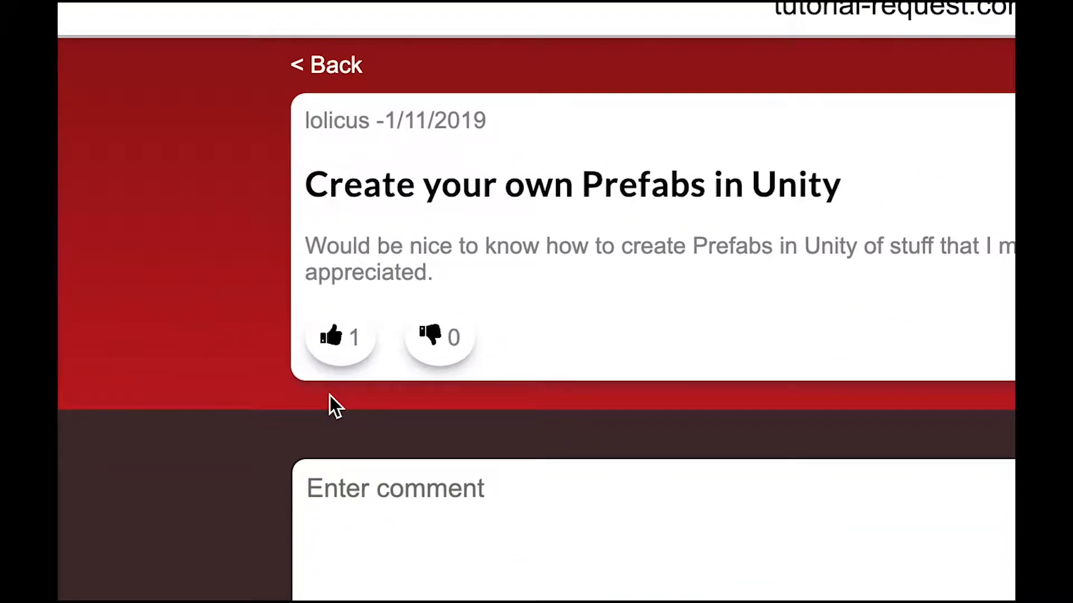
text(This would be awesome)
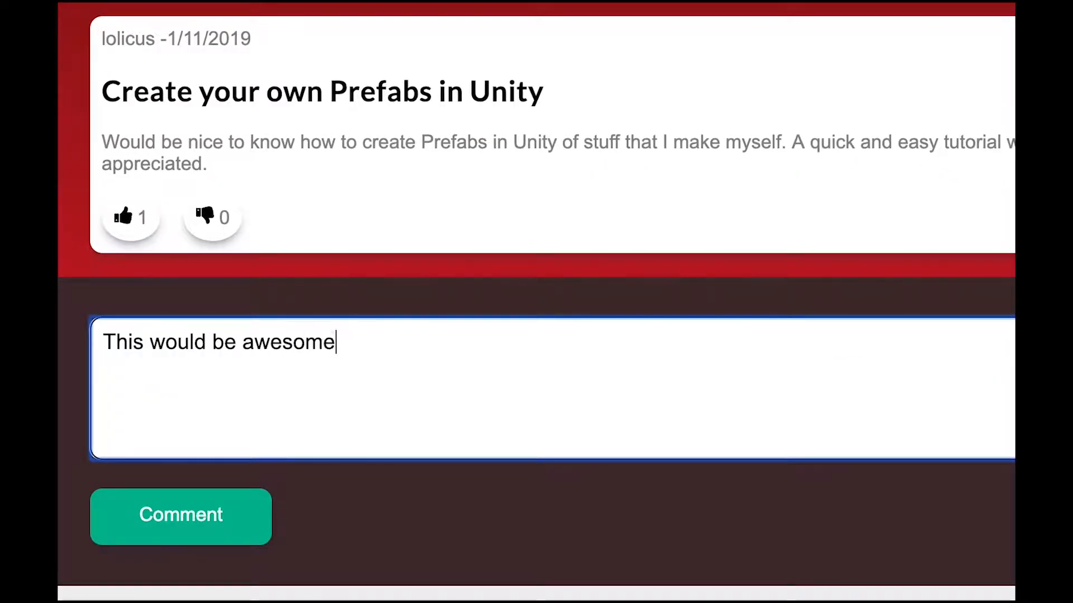
click(181, 515)
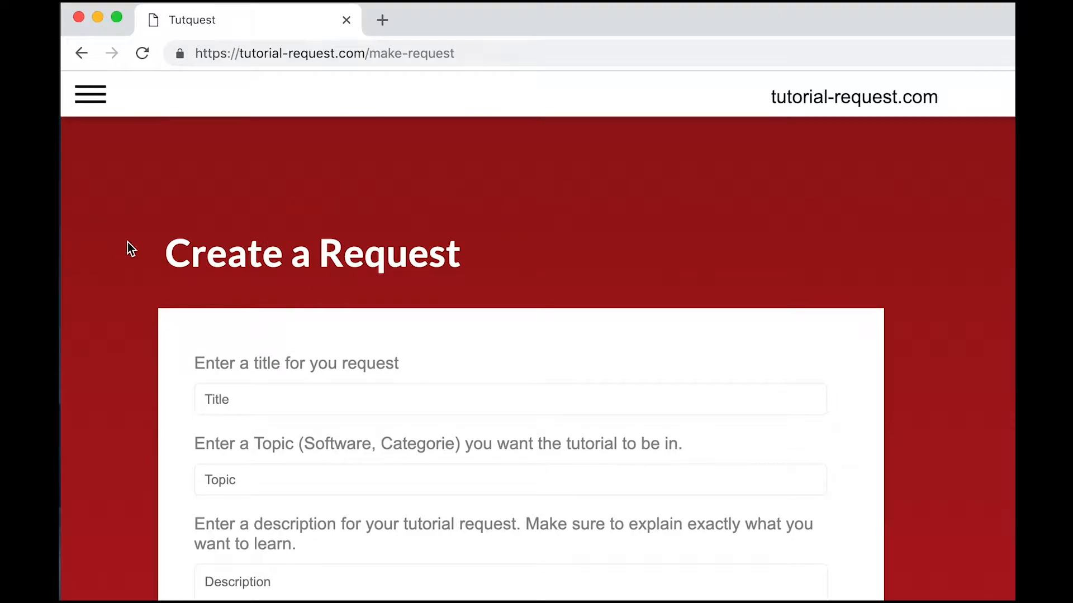
Step: Submit a new request titled 'Unity 3rd Person Aiming Tutorial' with topic Unity
text(Unity 3rd Person Aiming Tutorial)
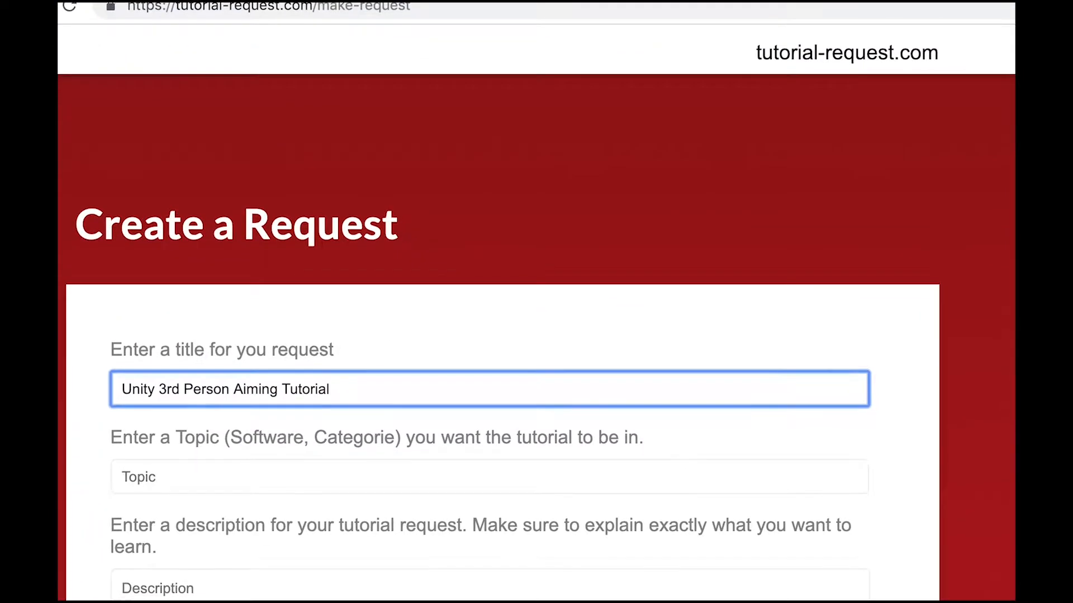
text(Unity)
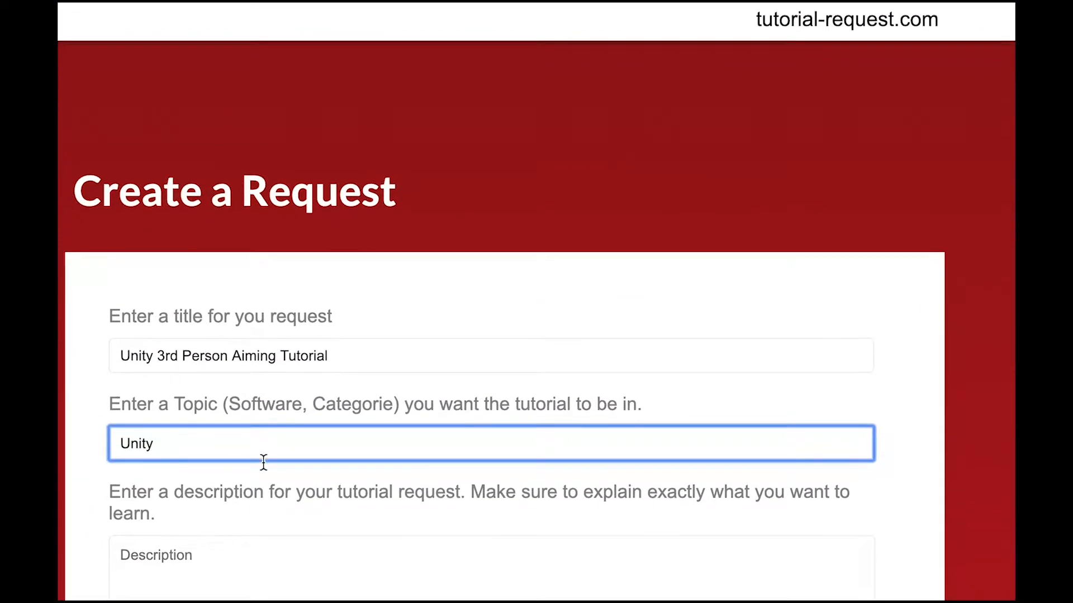
text(I would love to see a tutorial where somebody sh)
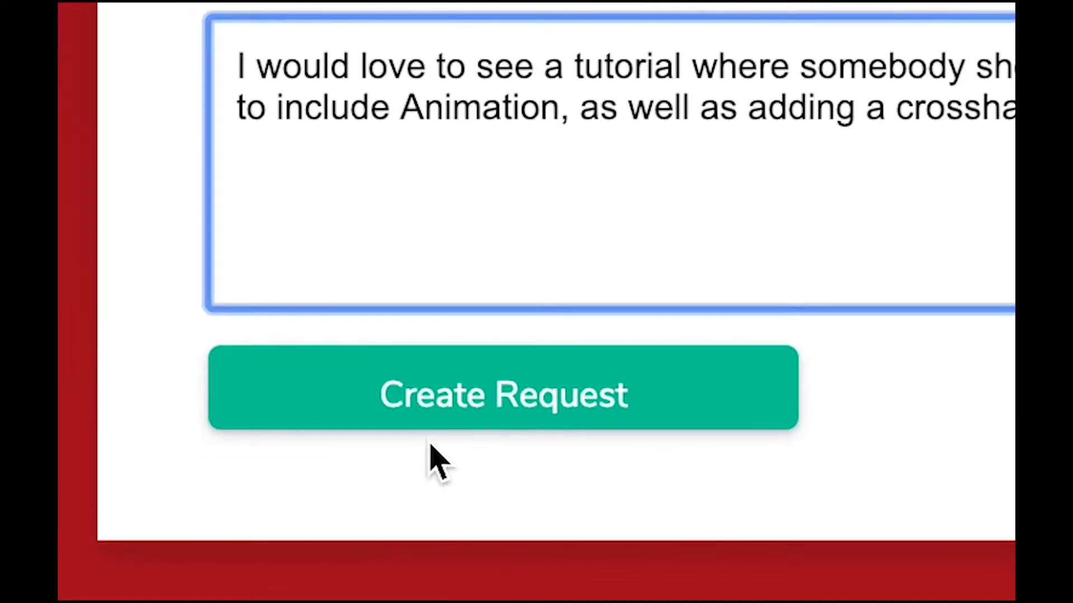
click(503, 387)
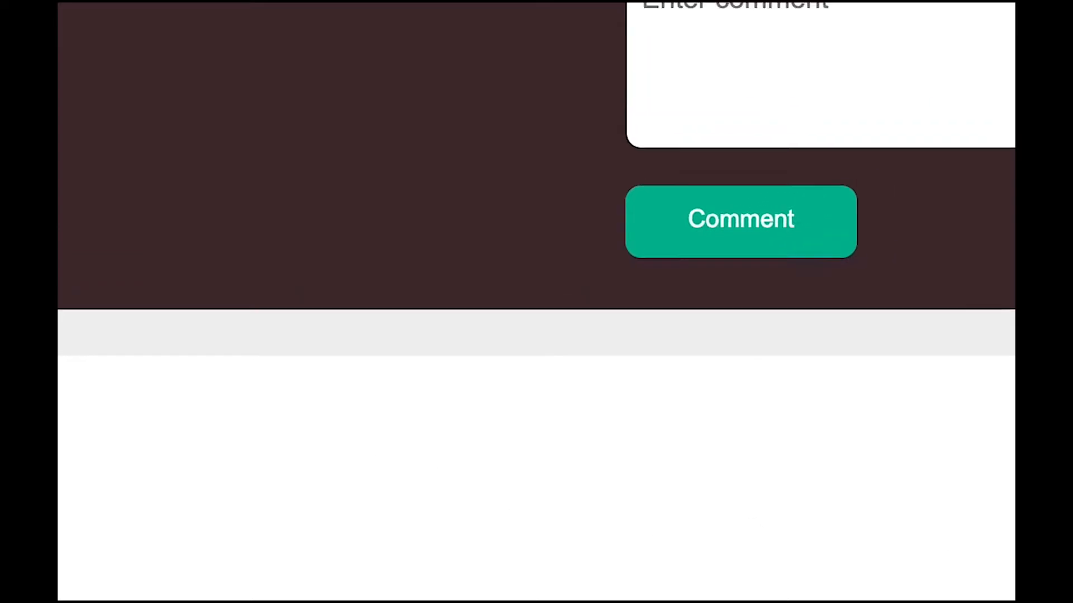